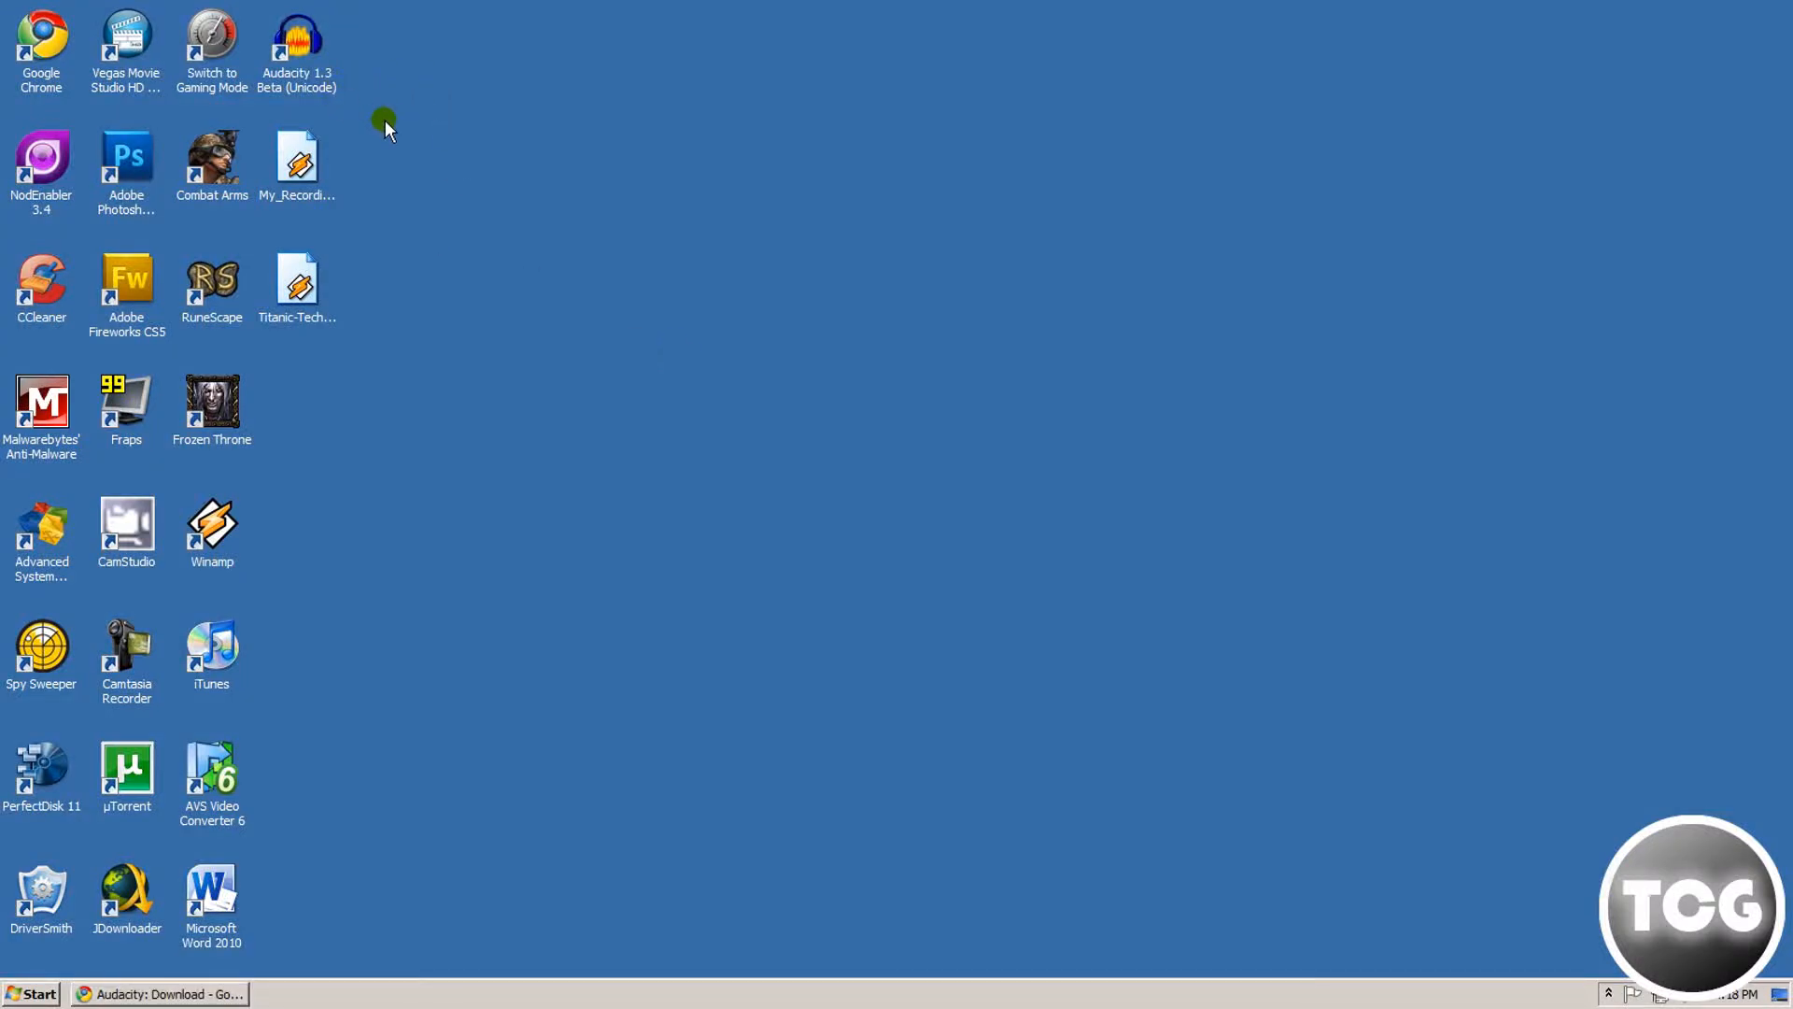
mouse_move(390, 137)
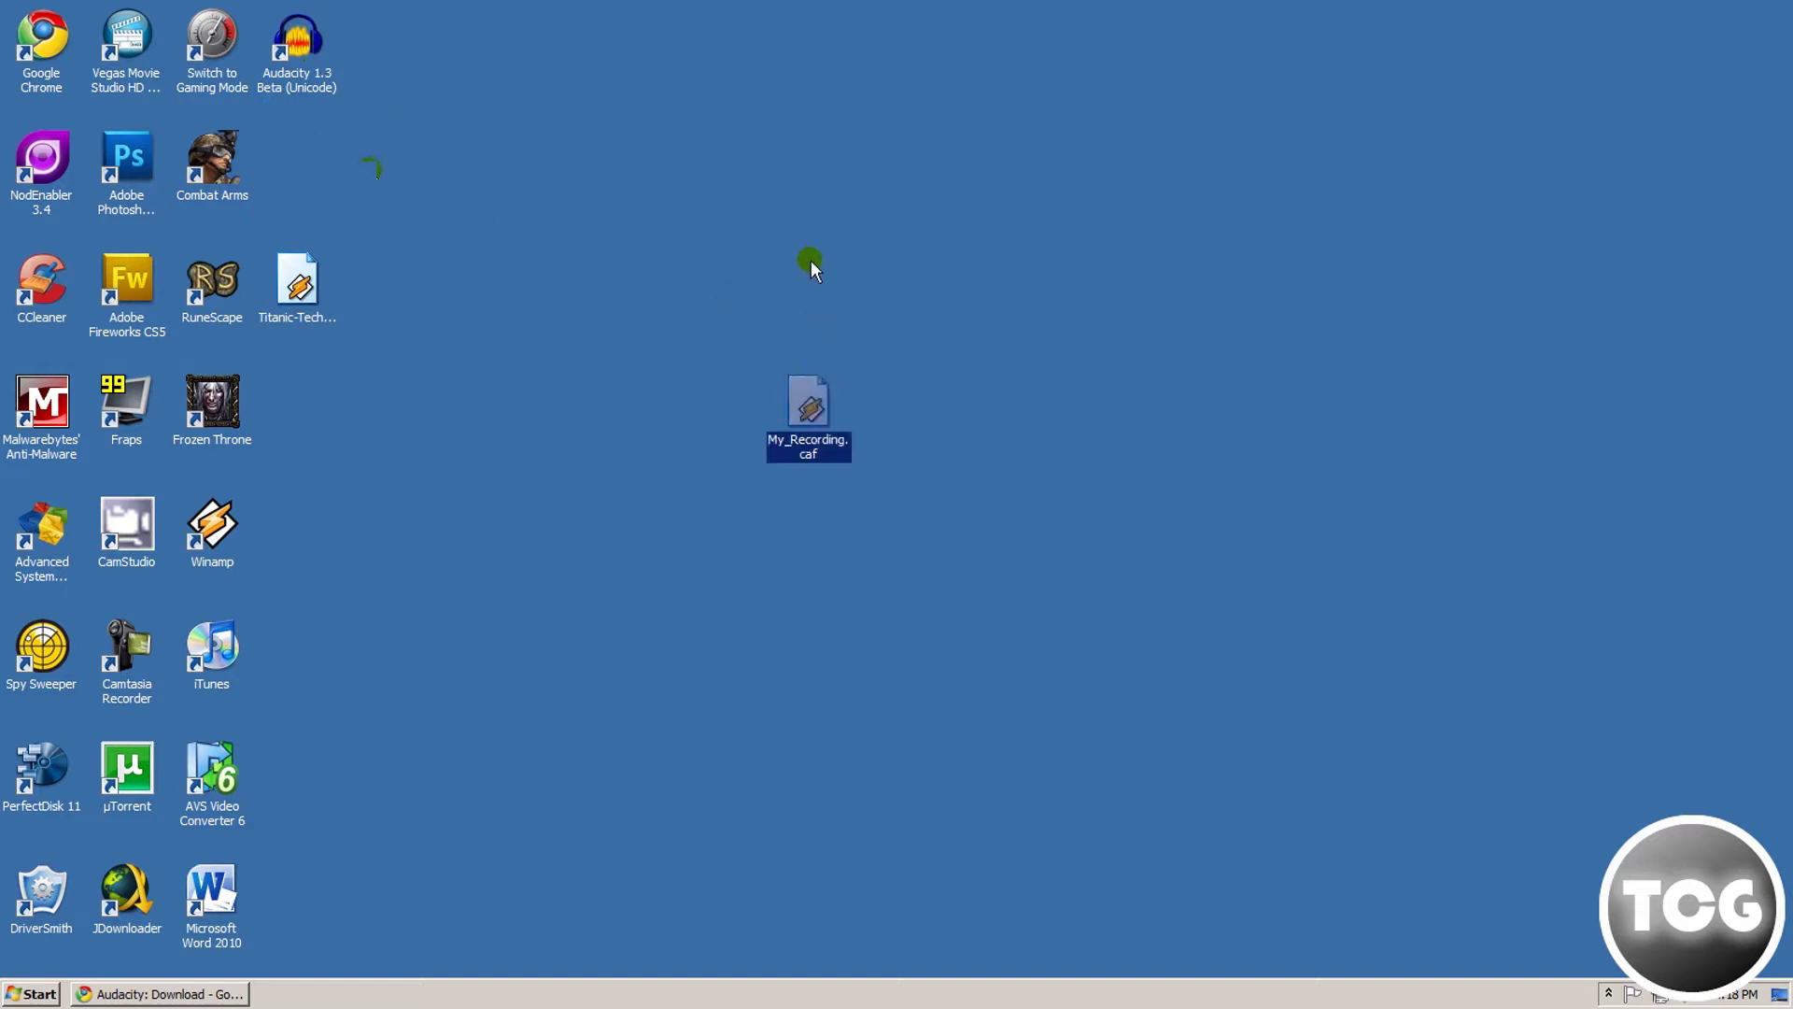
mouse_move(763, 494)
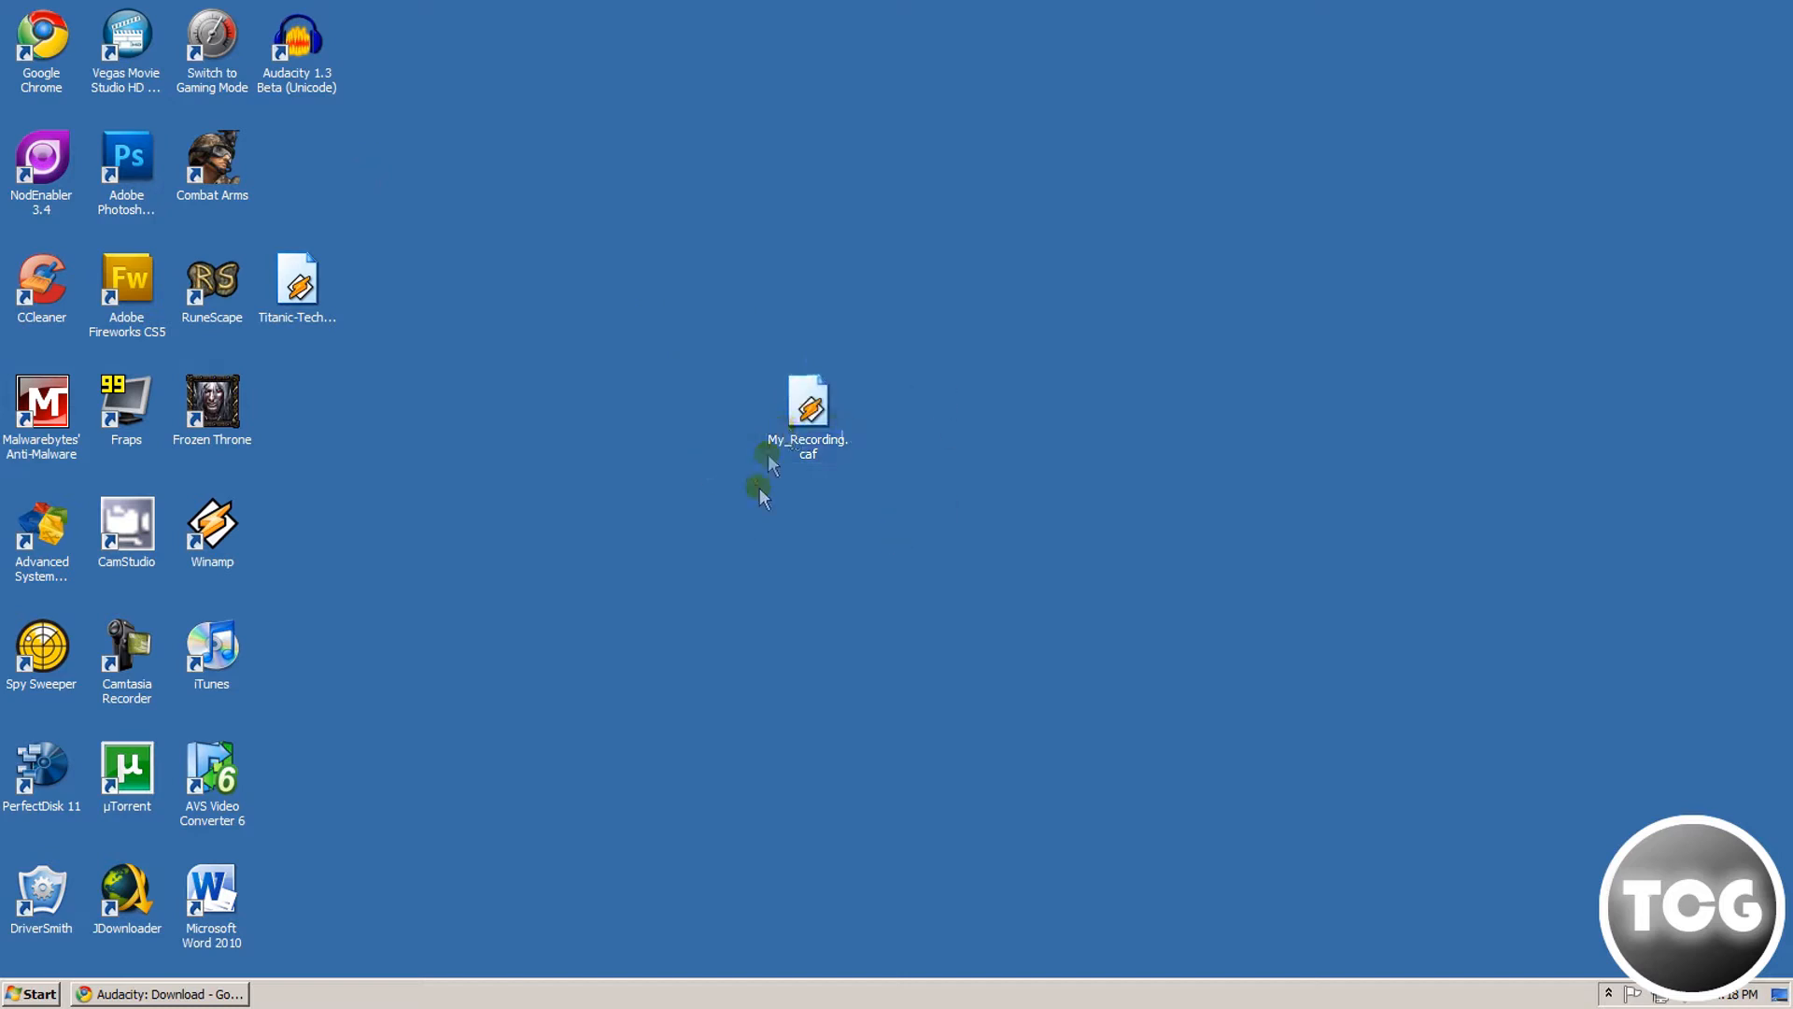
mouse_move(874, 457)
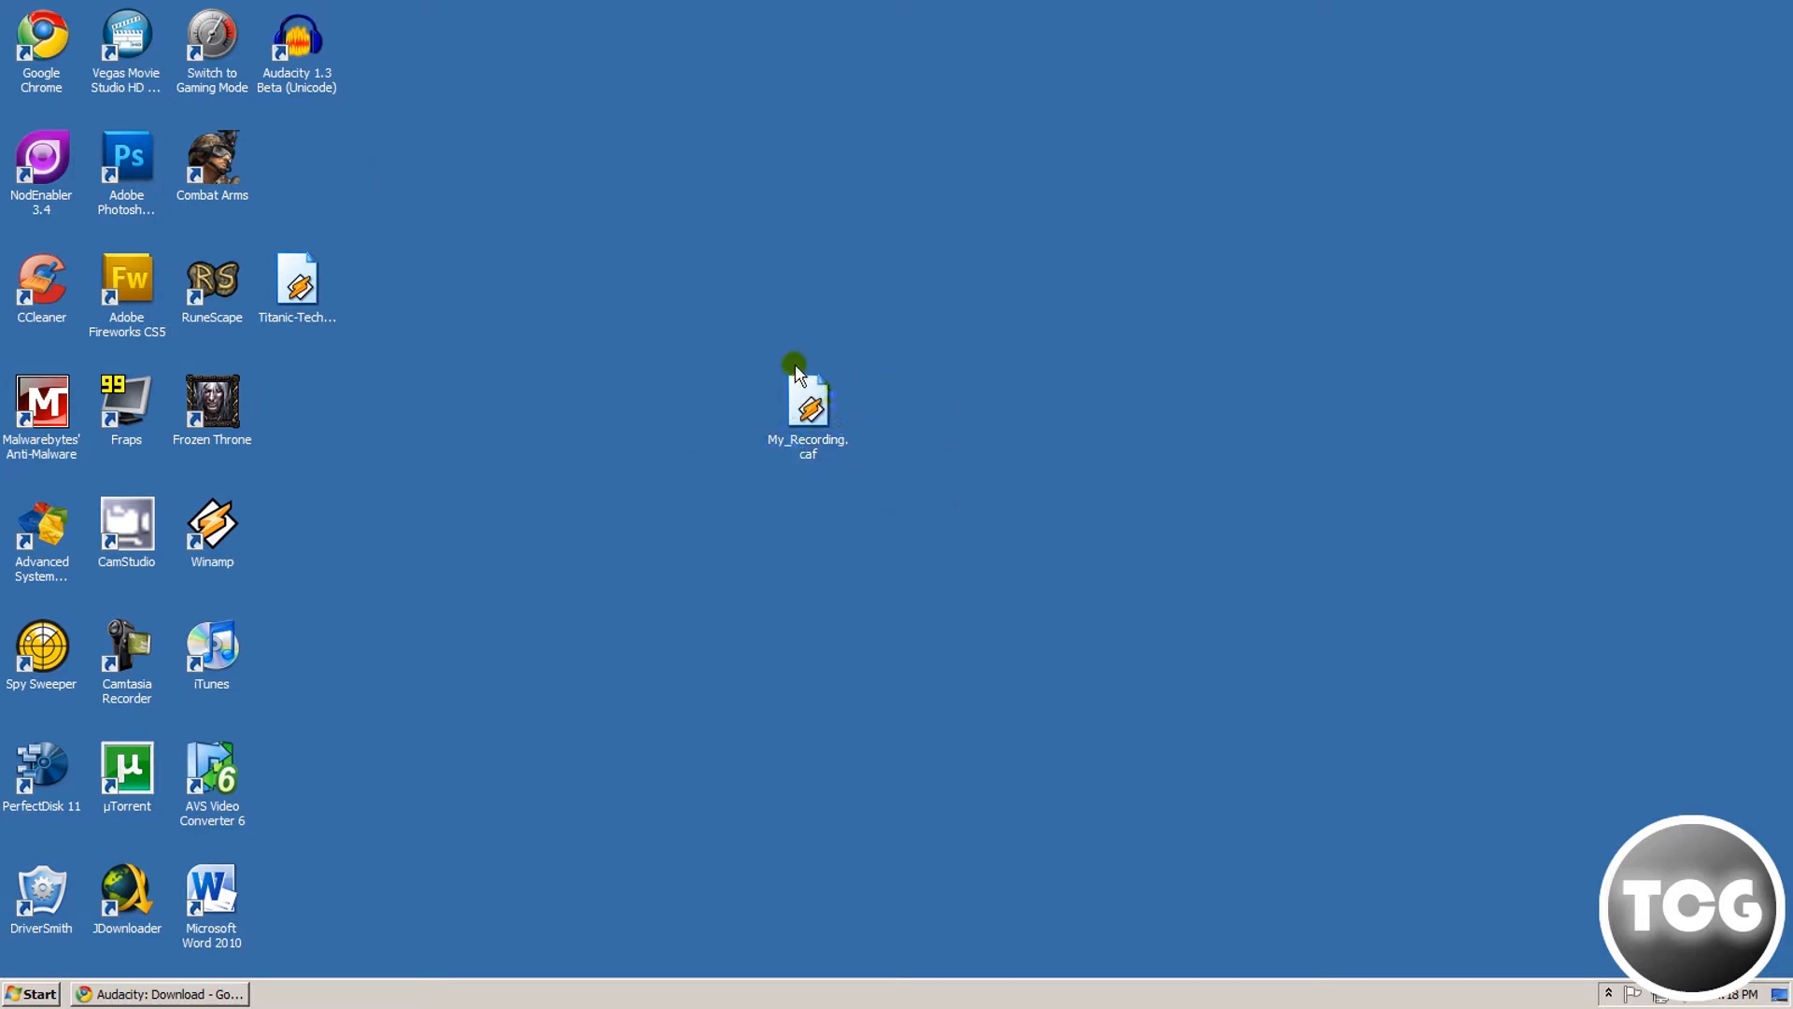
mouse_move(764, 358)
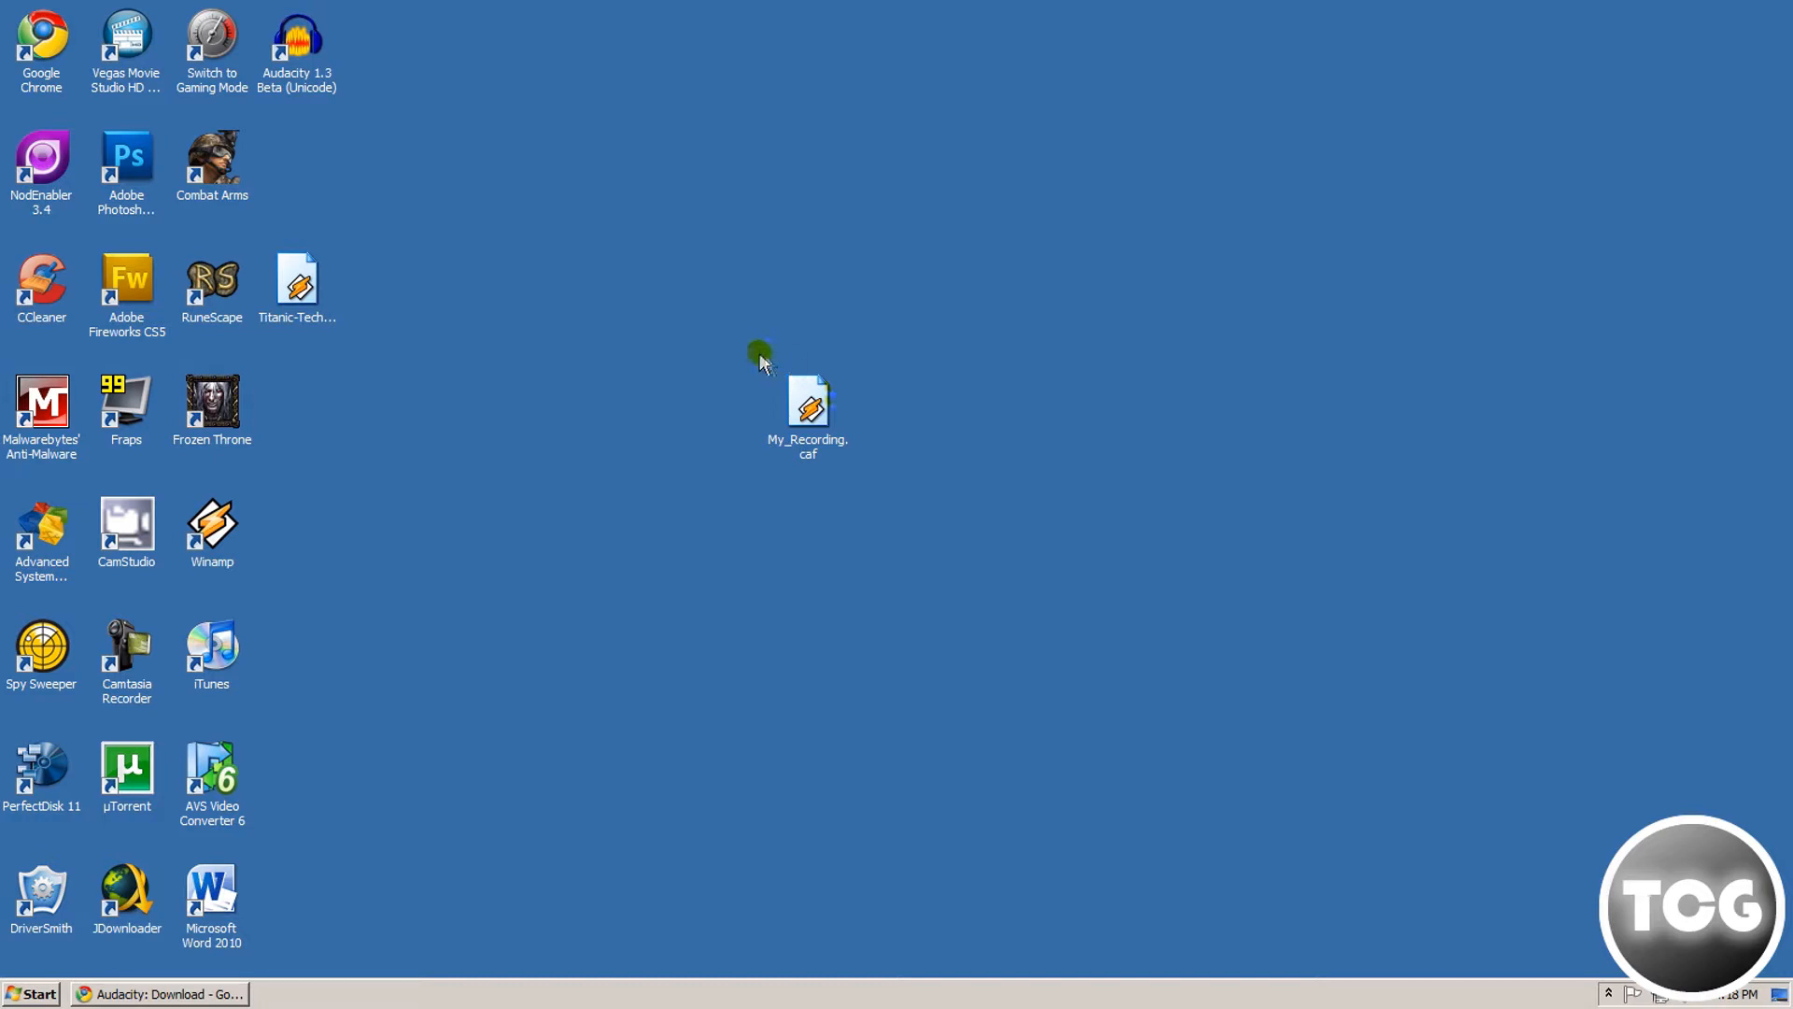
mouse_move(17, 45)
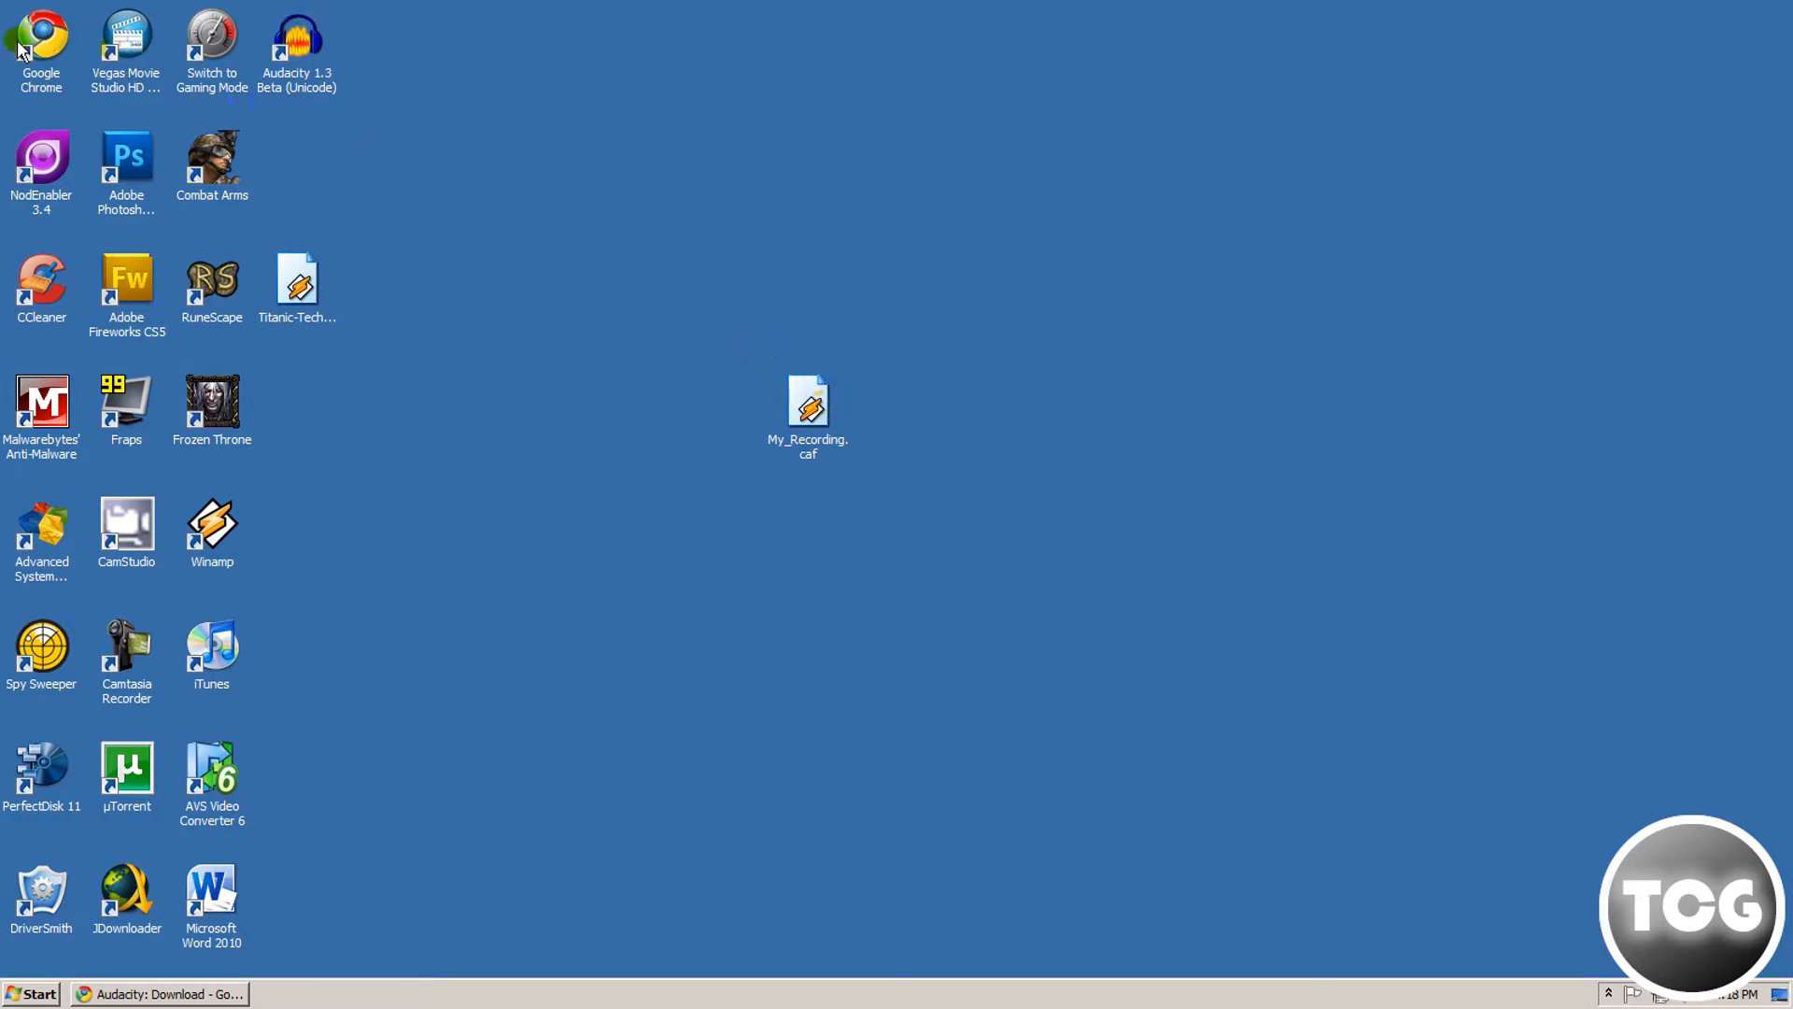
mouse_move(570, 129)
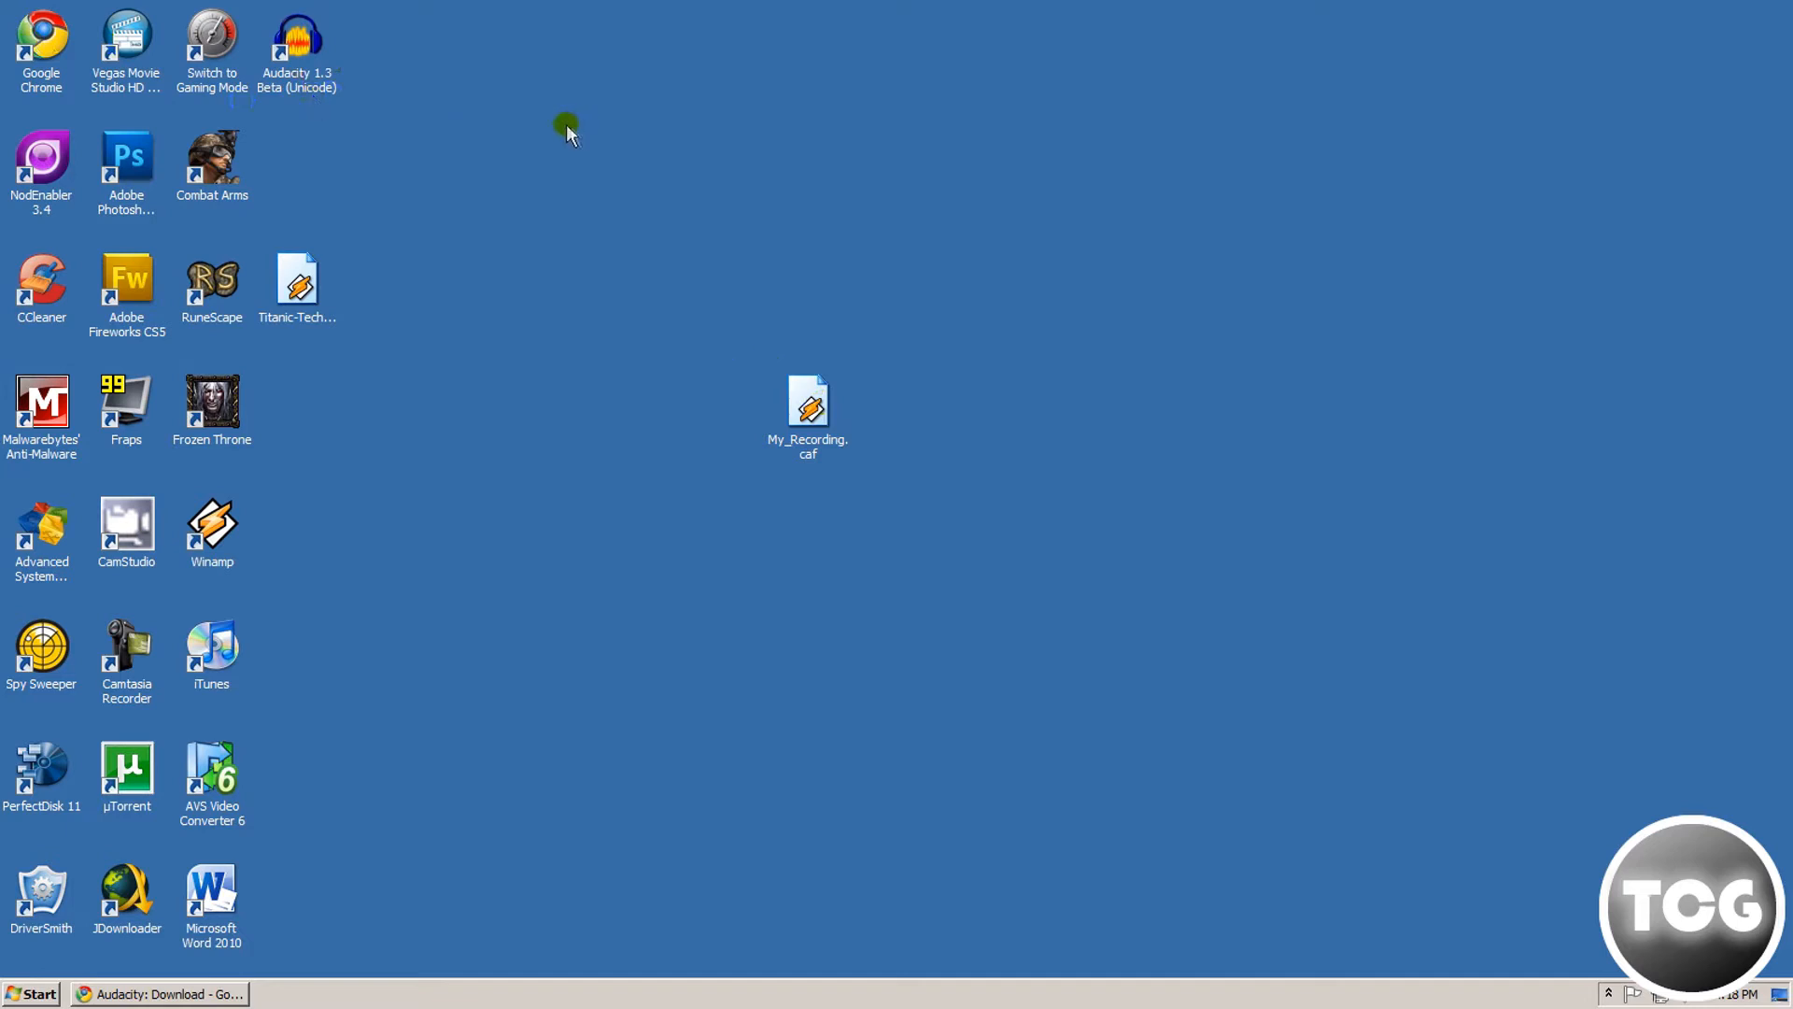
mouse_move(760, 120)
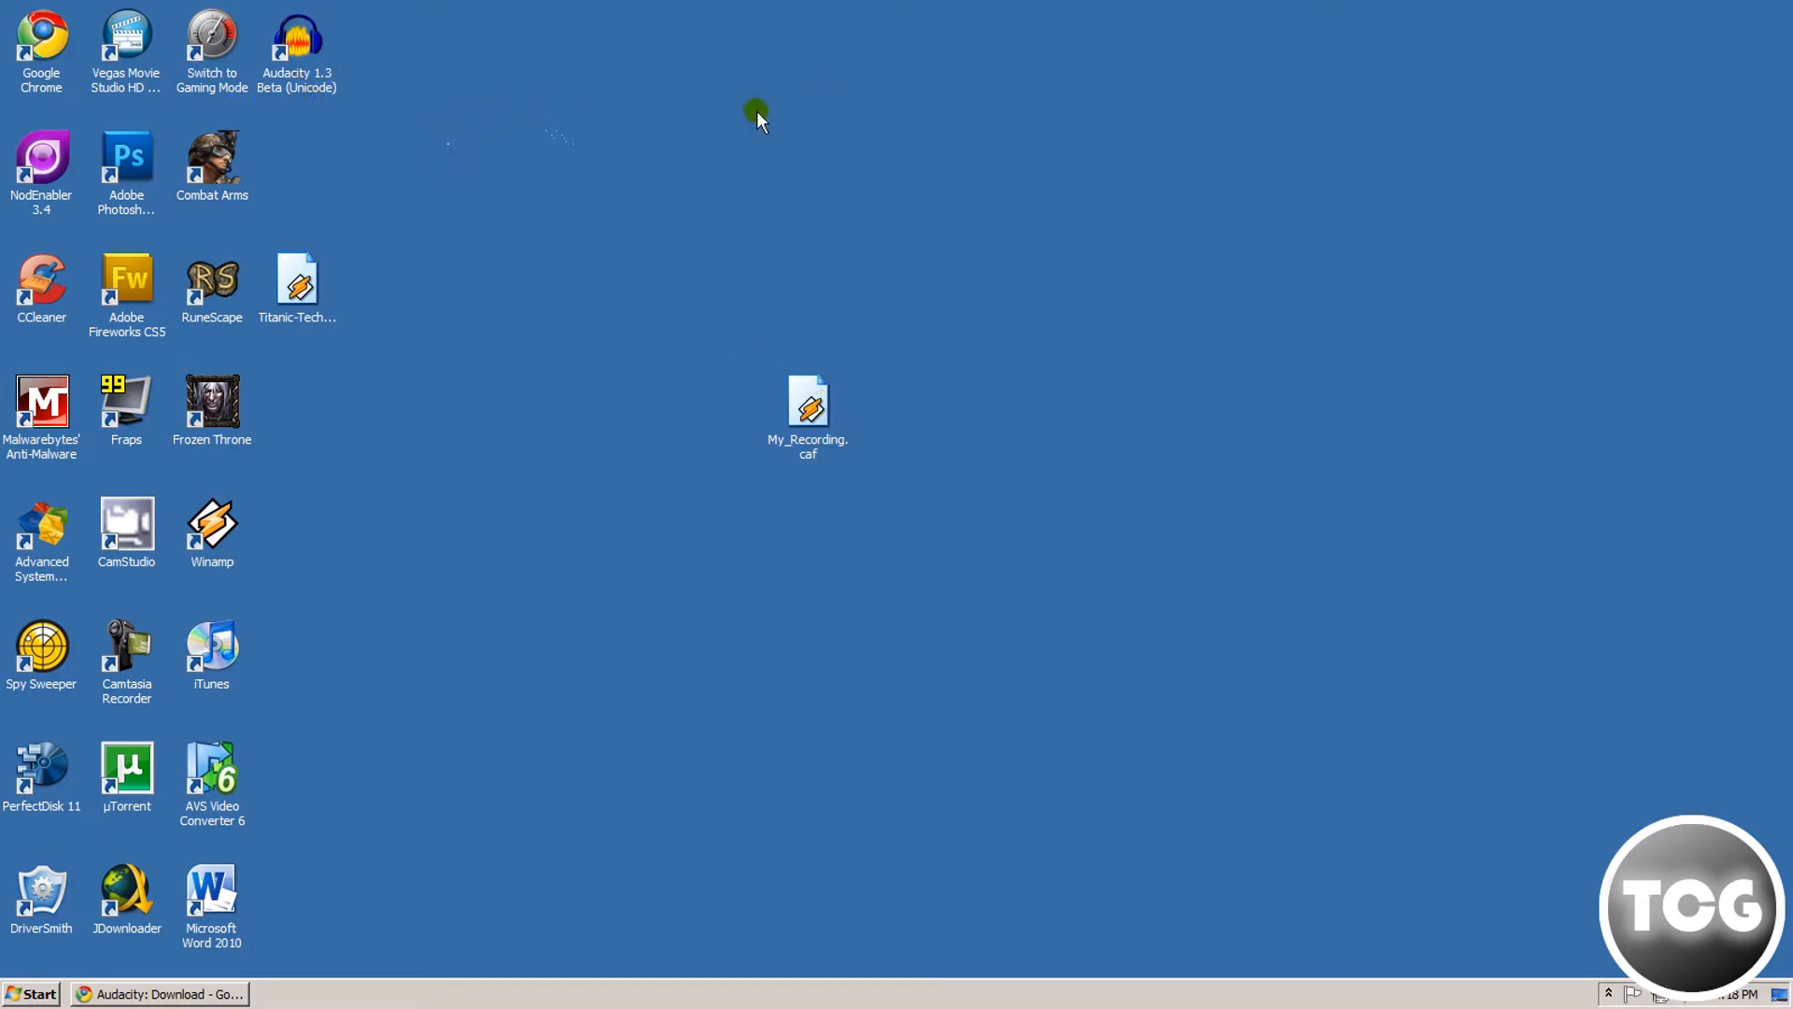
mouse_move(657, 90)
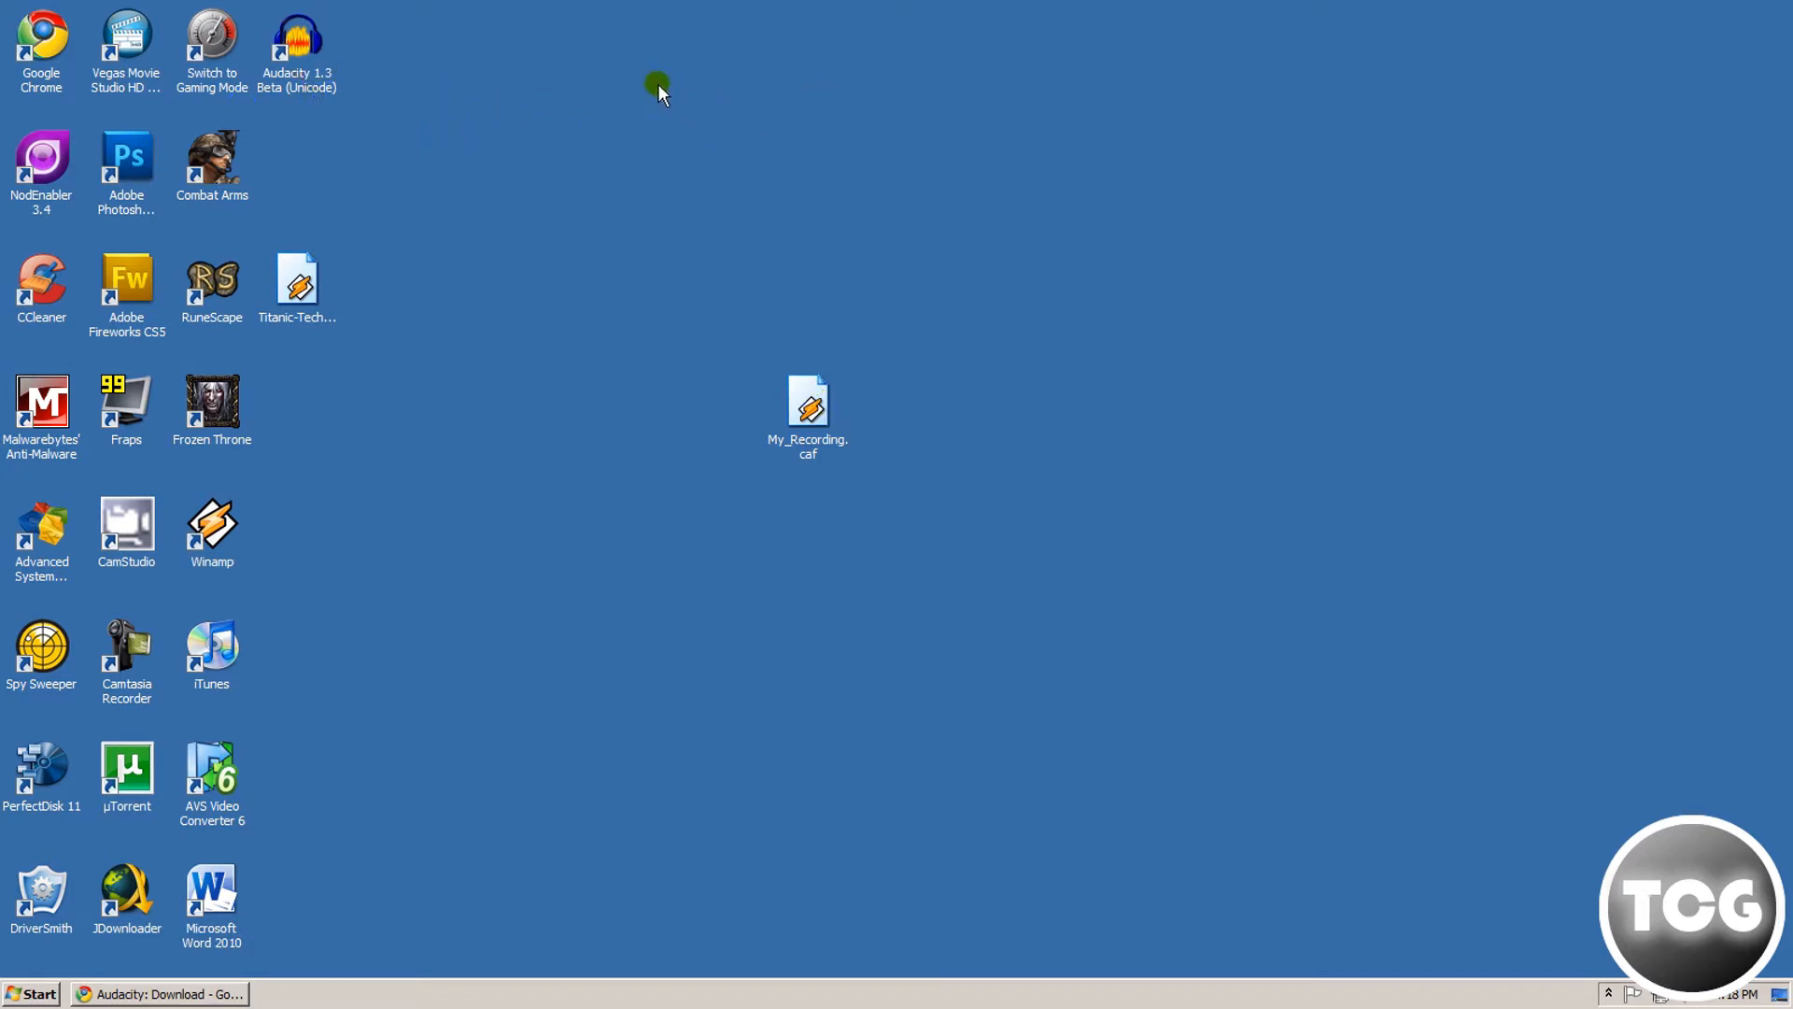
mouse_move(538, 123)
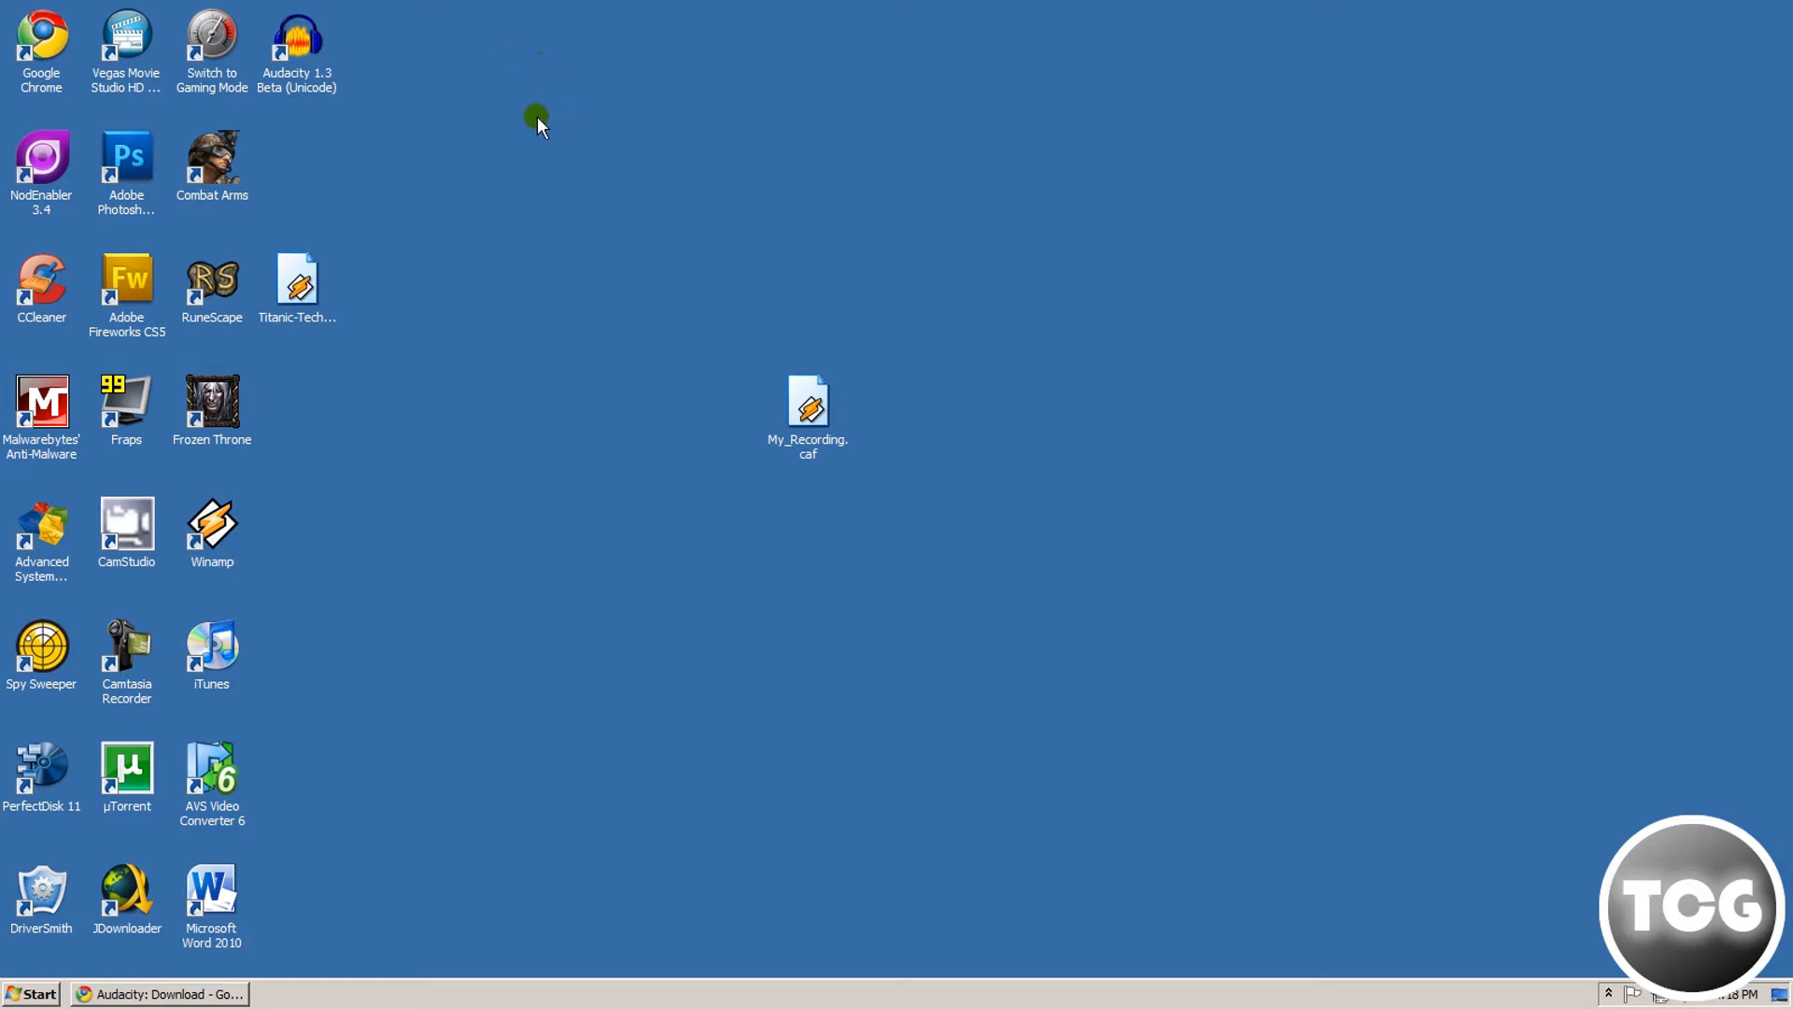
mouse_move(428, 99)
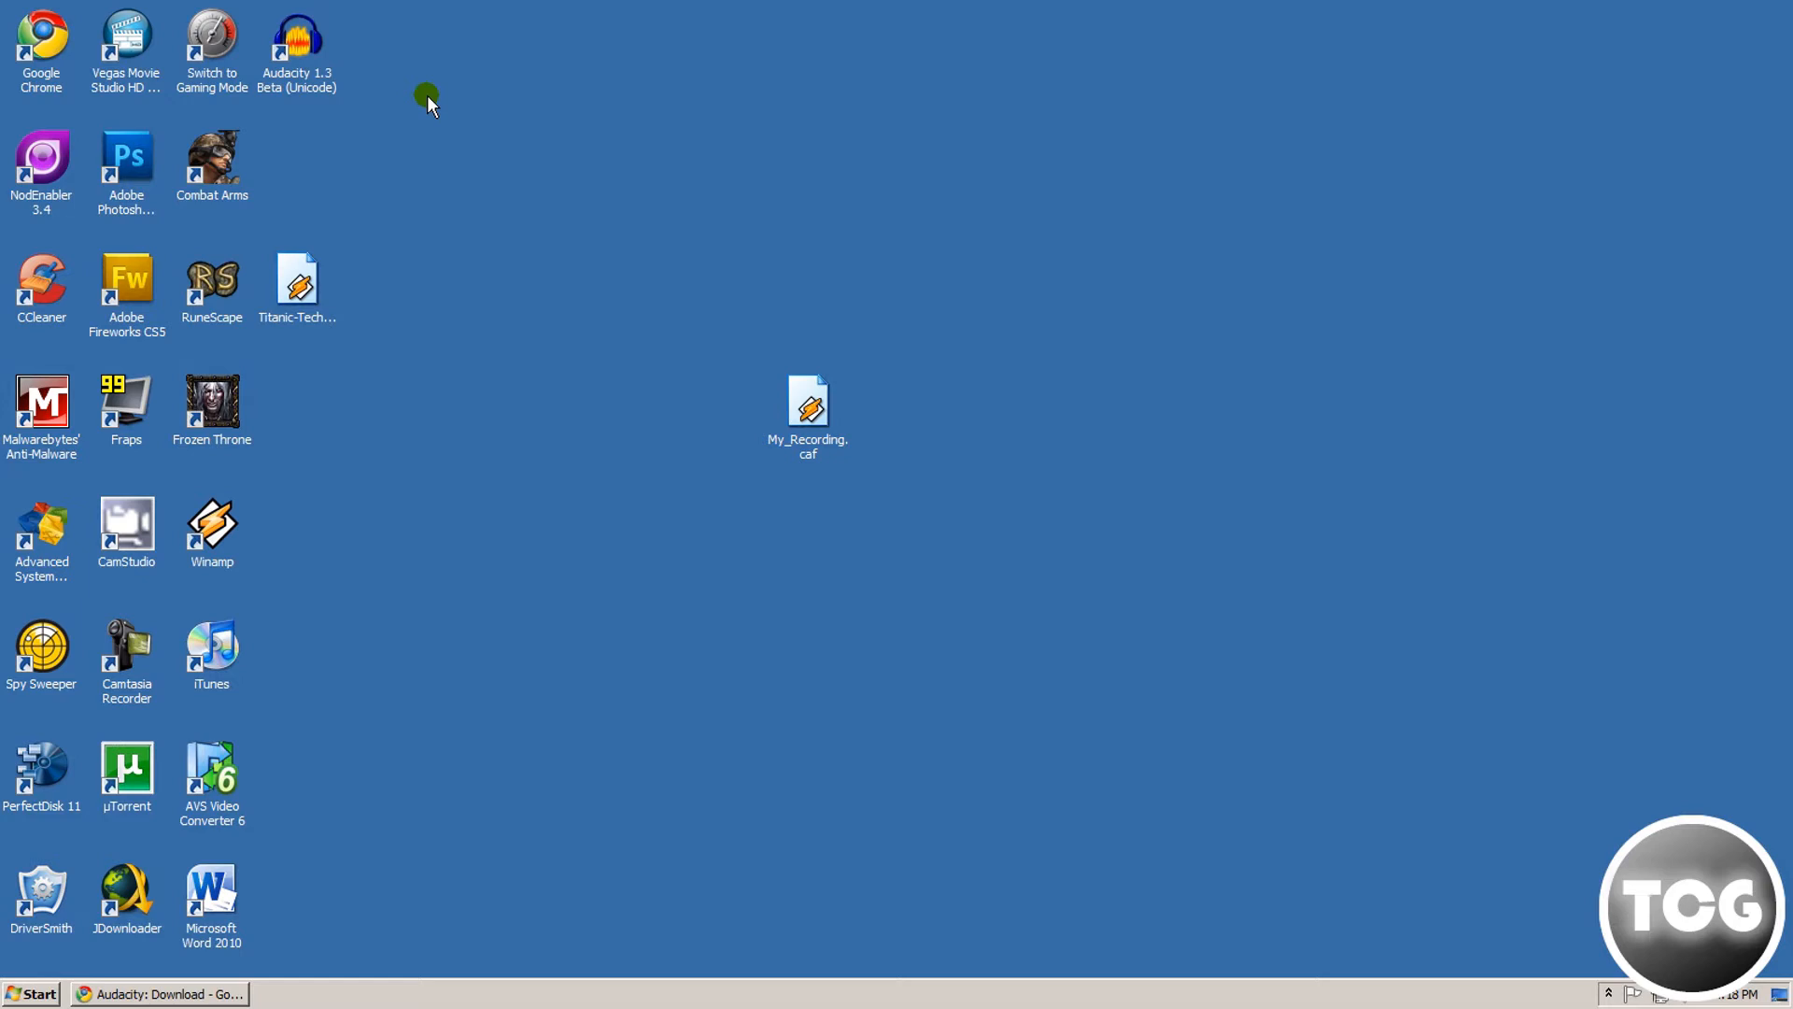
Select the My_Recording.caf file sitting in the middle of the desktop
click(807, 411)
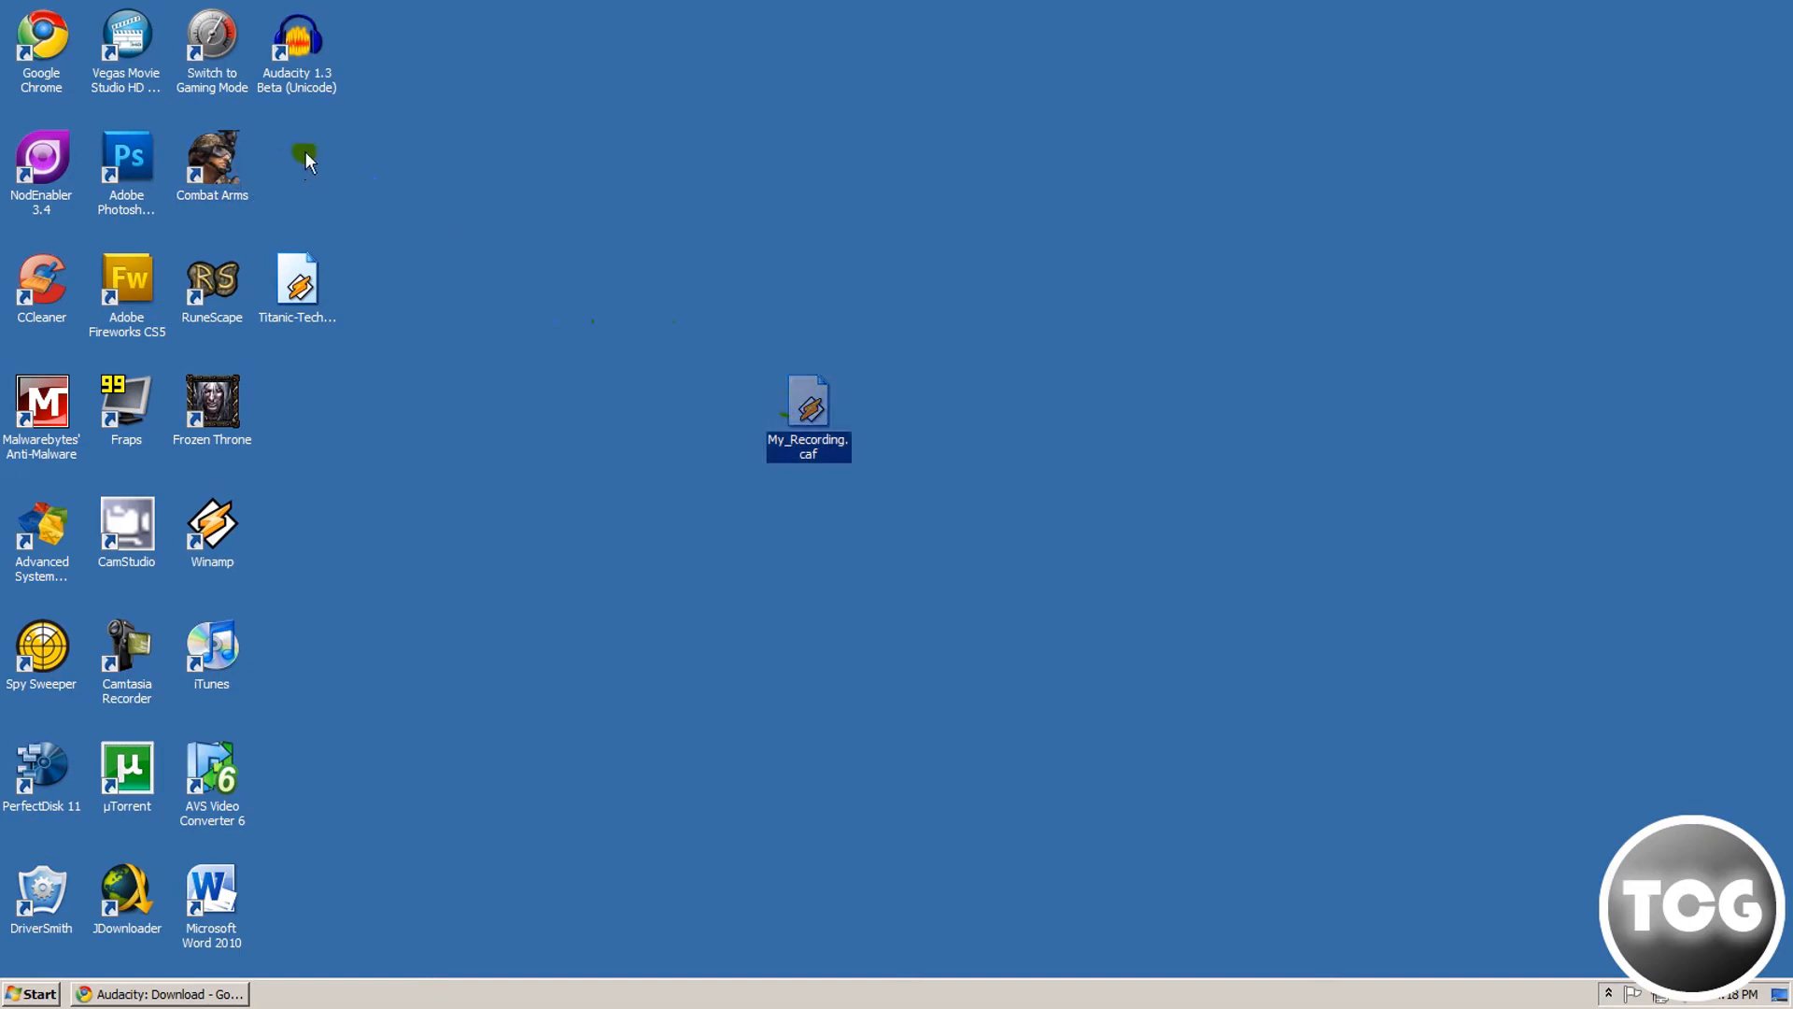
Load My_Recording.caf into Audacity and dismiss the Welcome to Audacity dialog
double_click(297, 43)
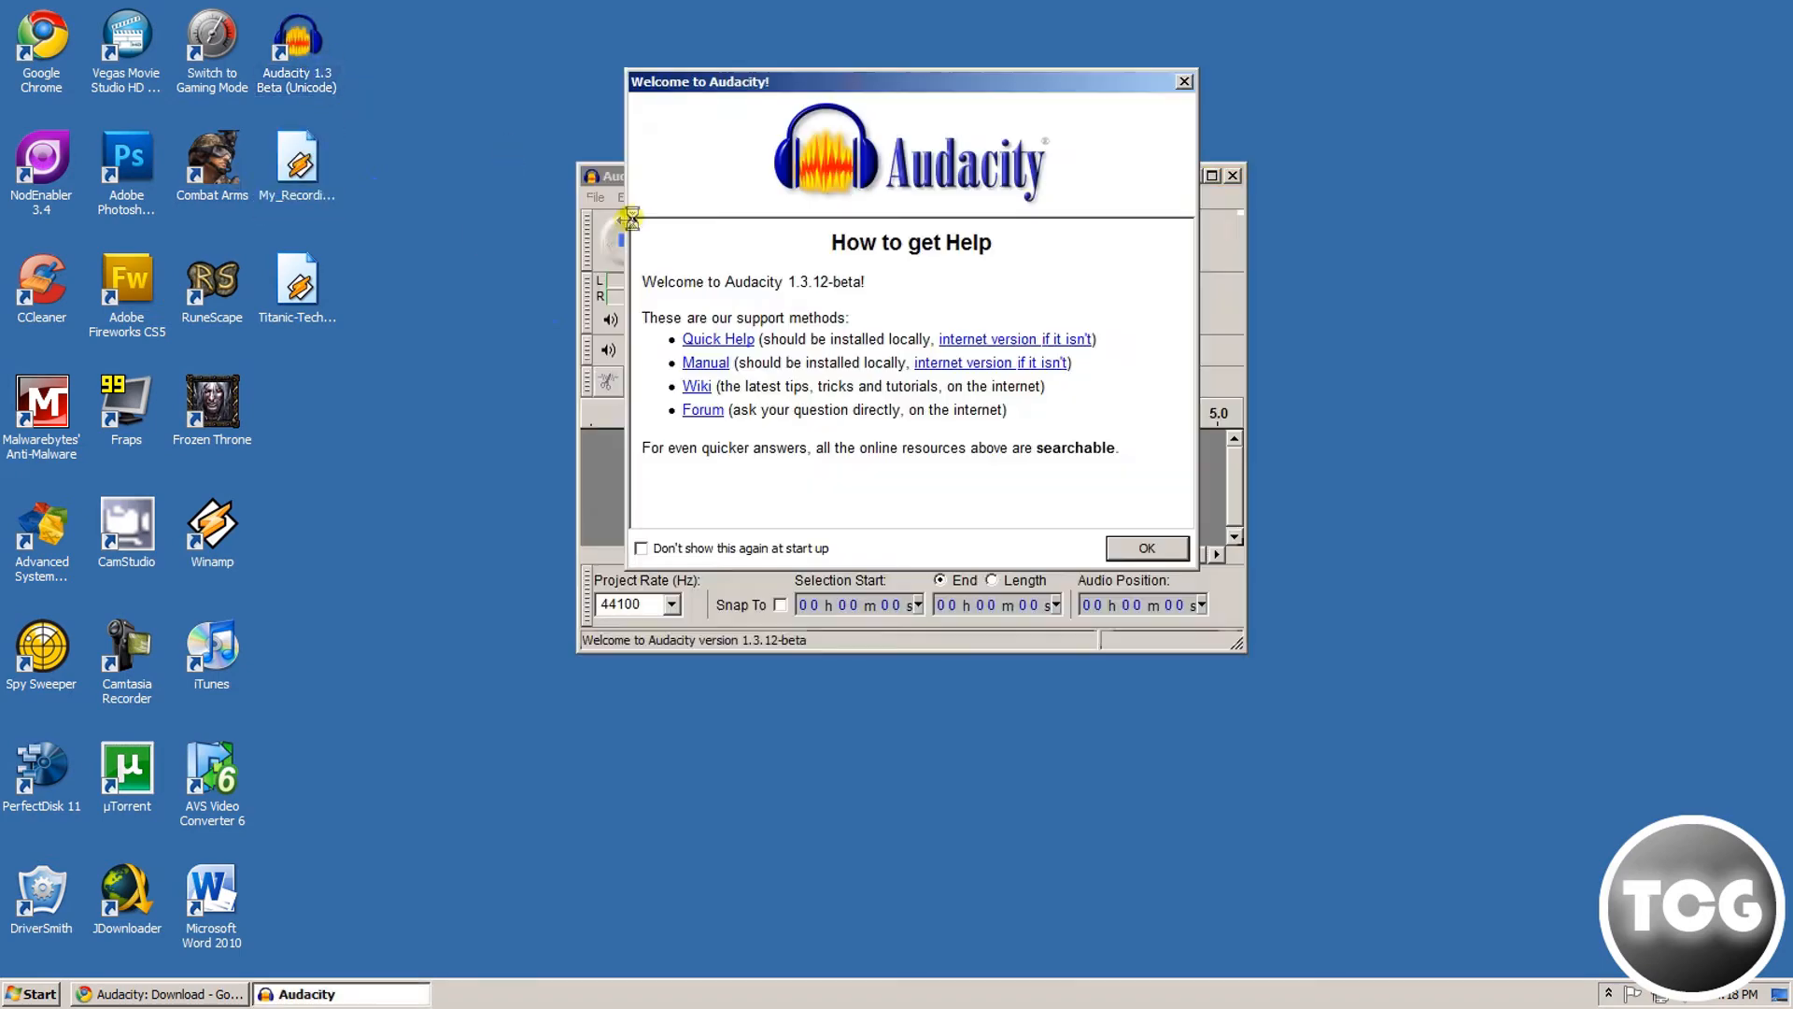
click(1145, 547)
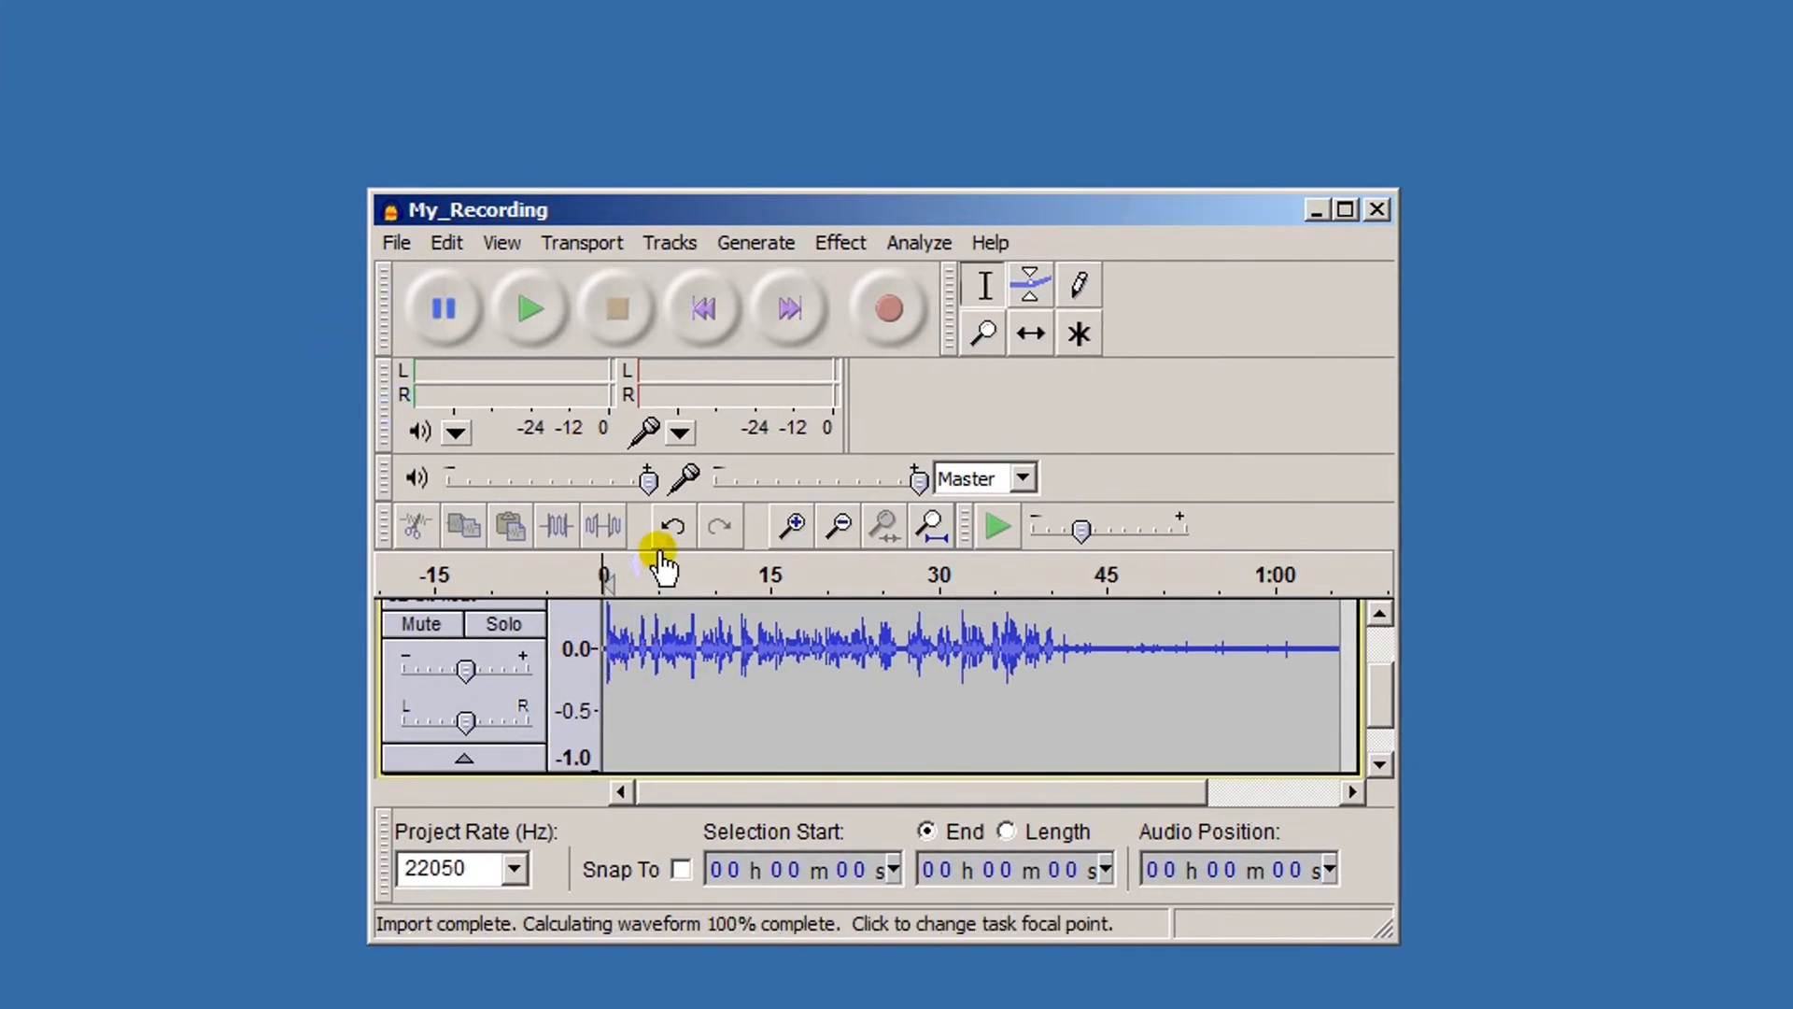
mouse_move(1148, 674)
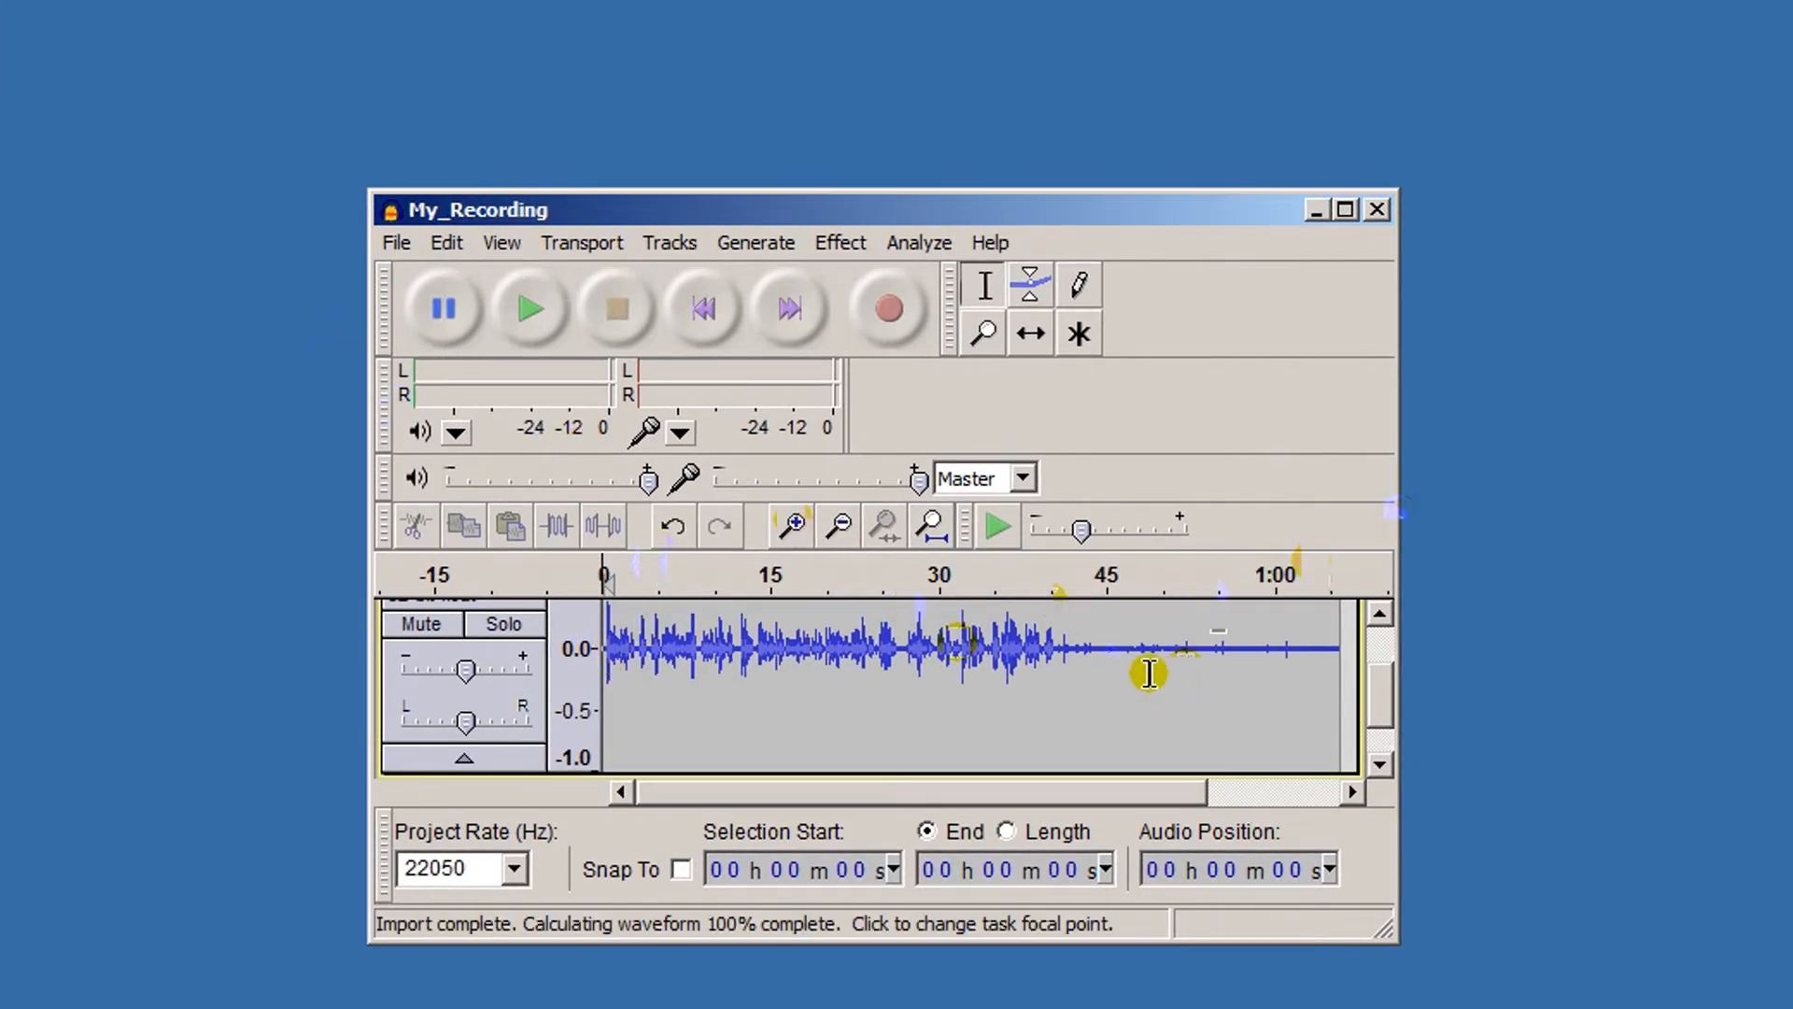
mouse_move(398, 243)
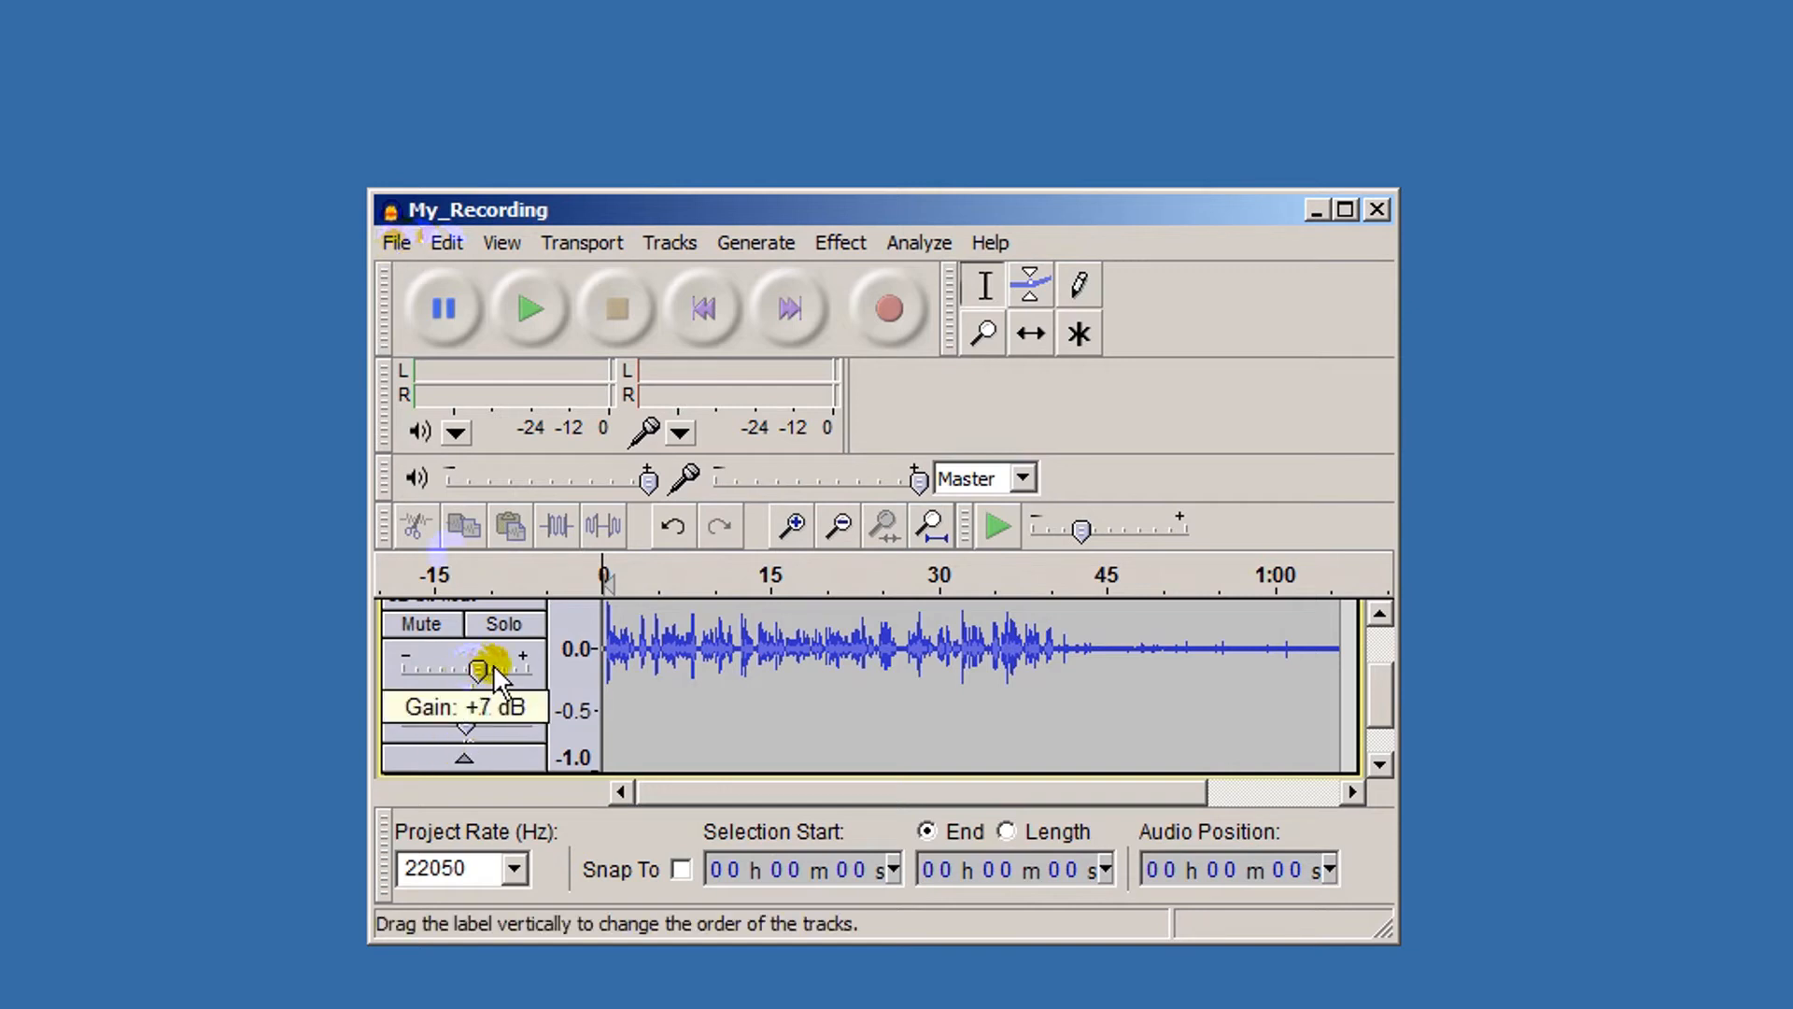
Export the track as My_Recording in MP3 Files format to the Desktop, accepting empty metadata
click(396, 243)
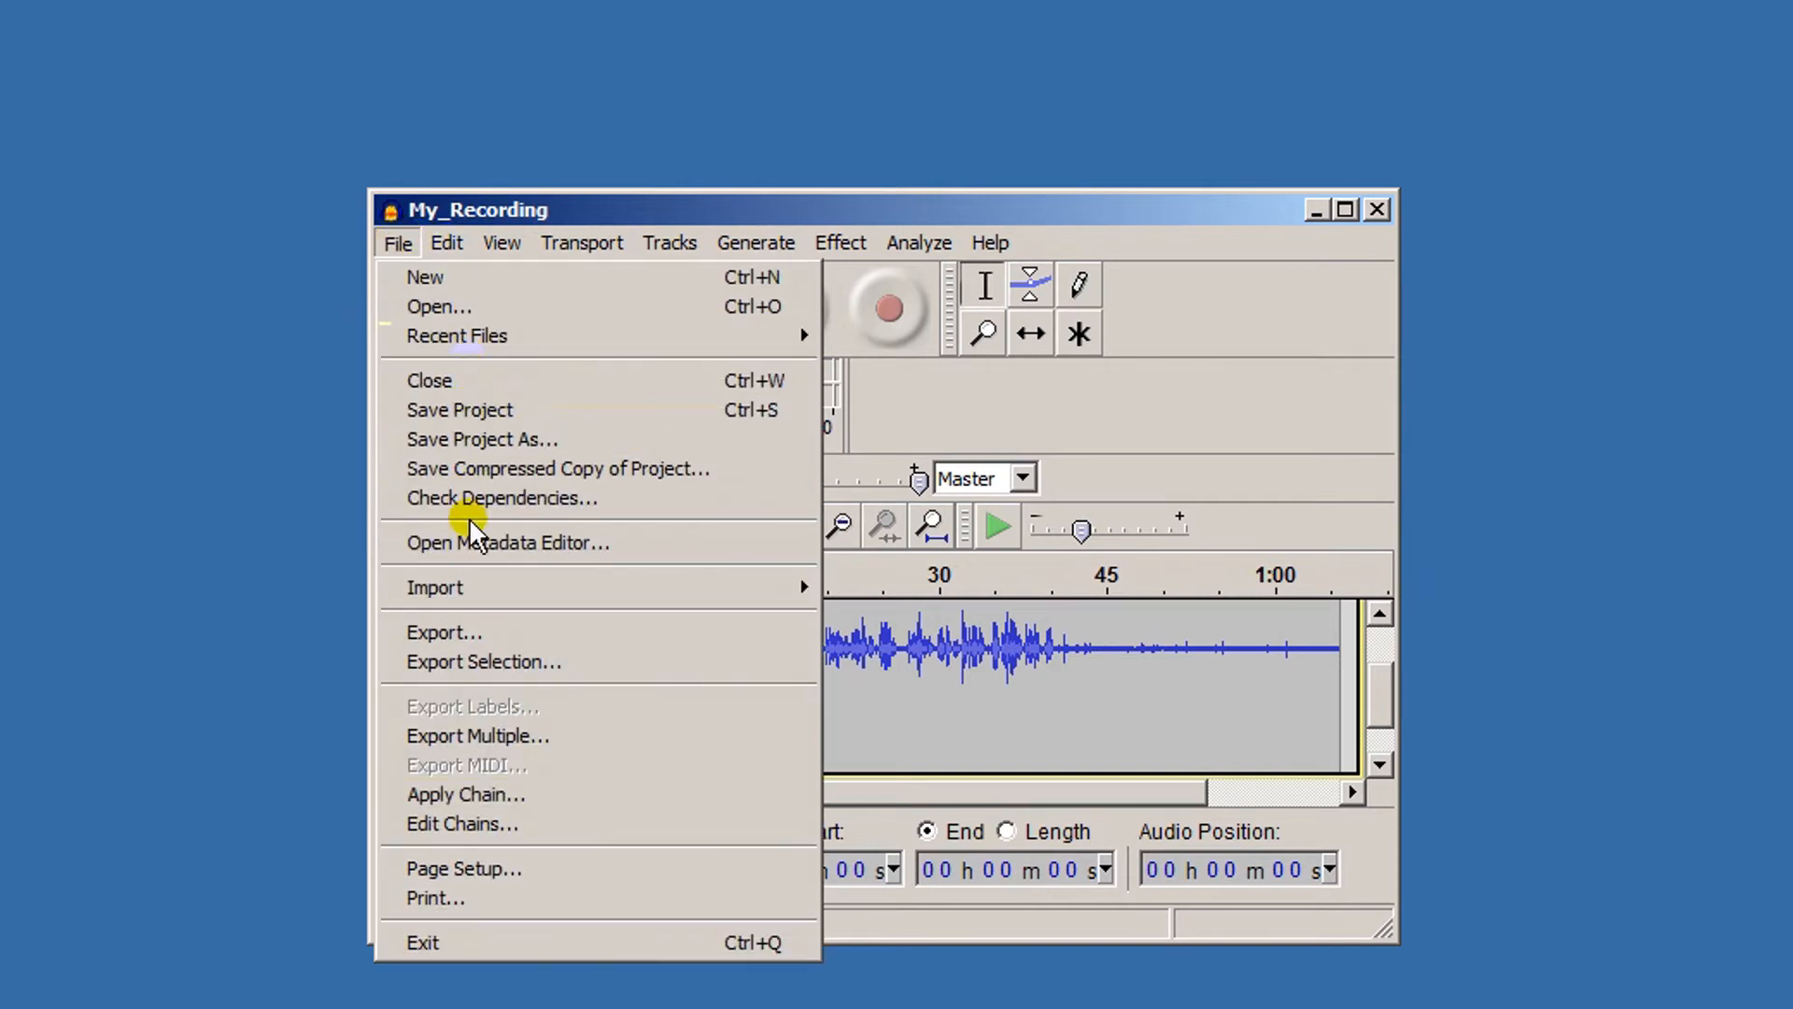
click(443, 631)
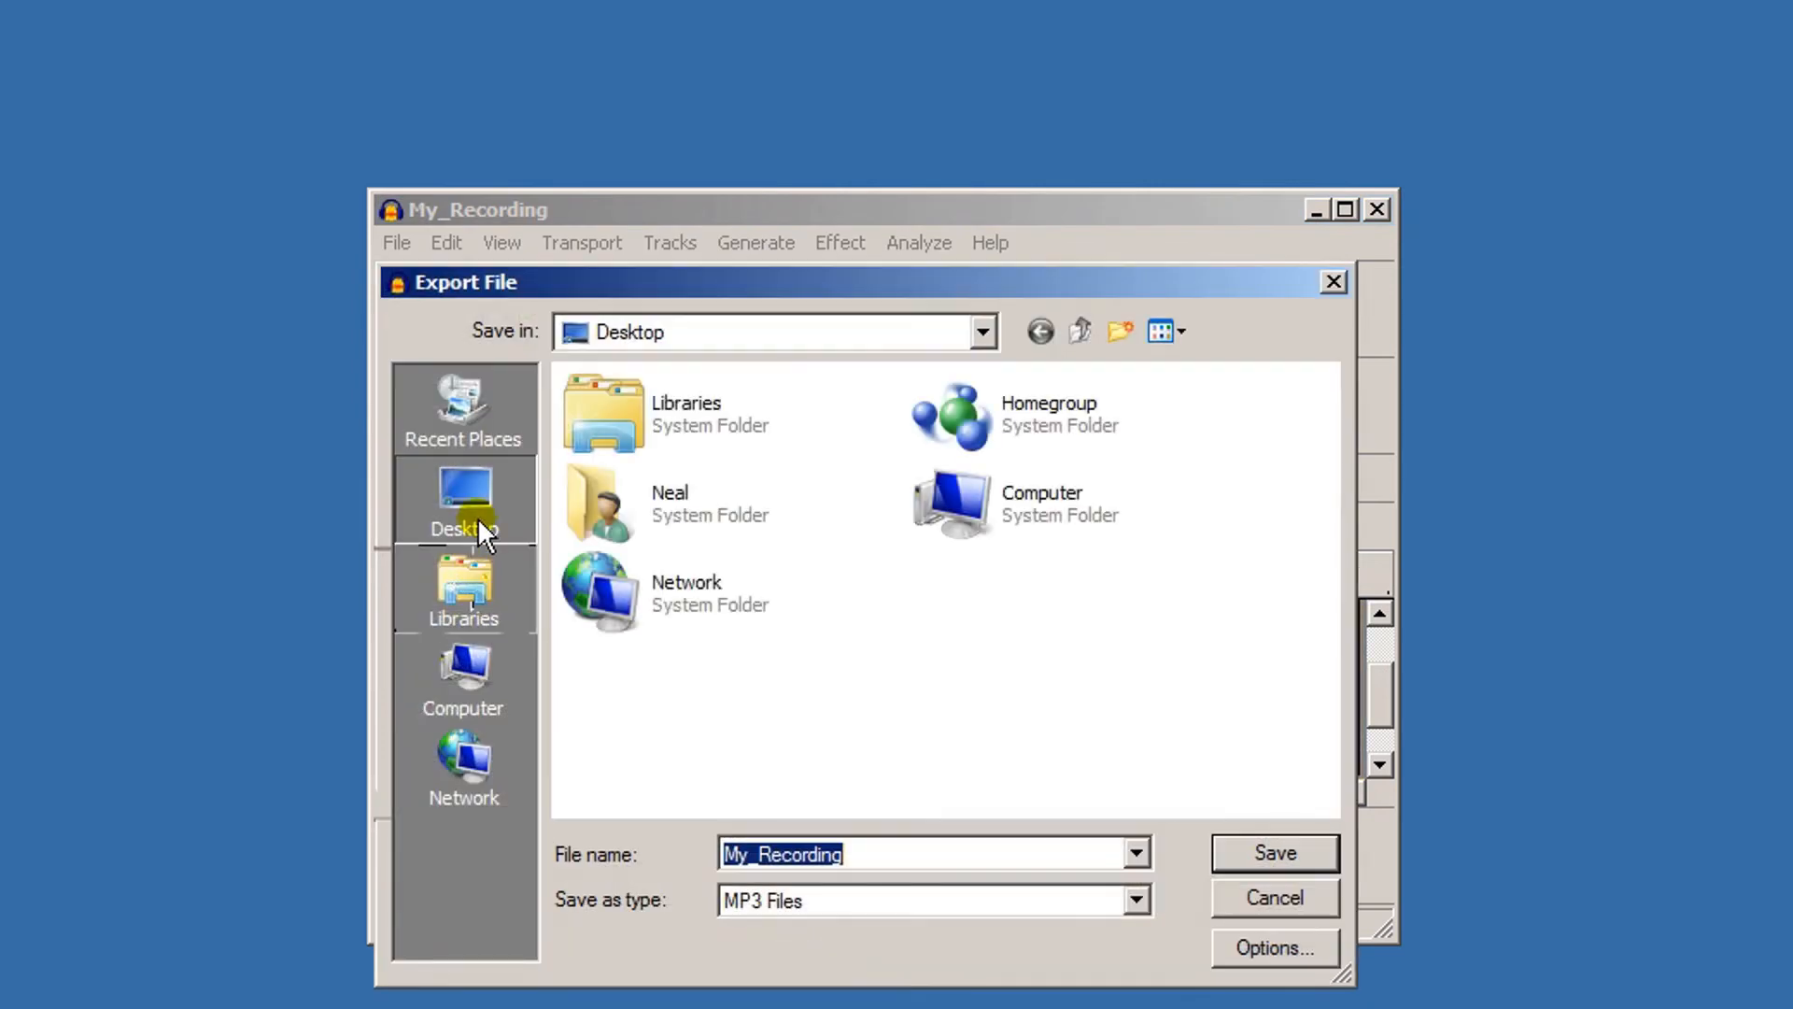
mouse_move(898, 853)
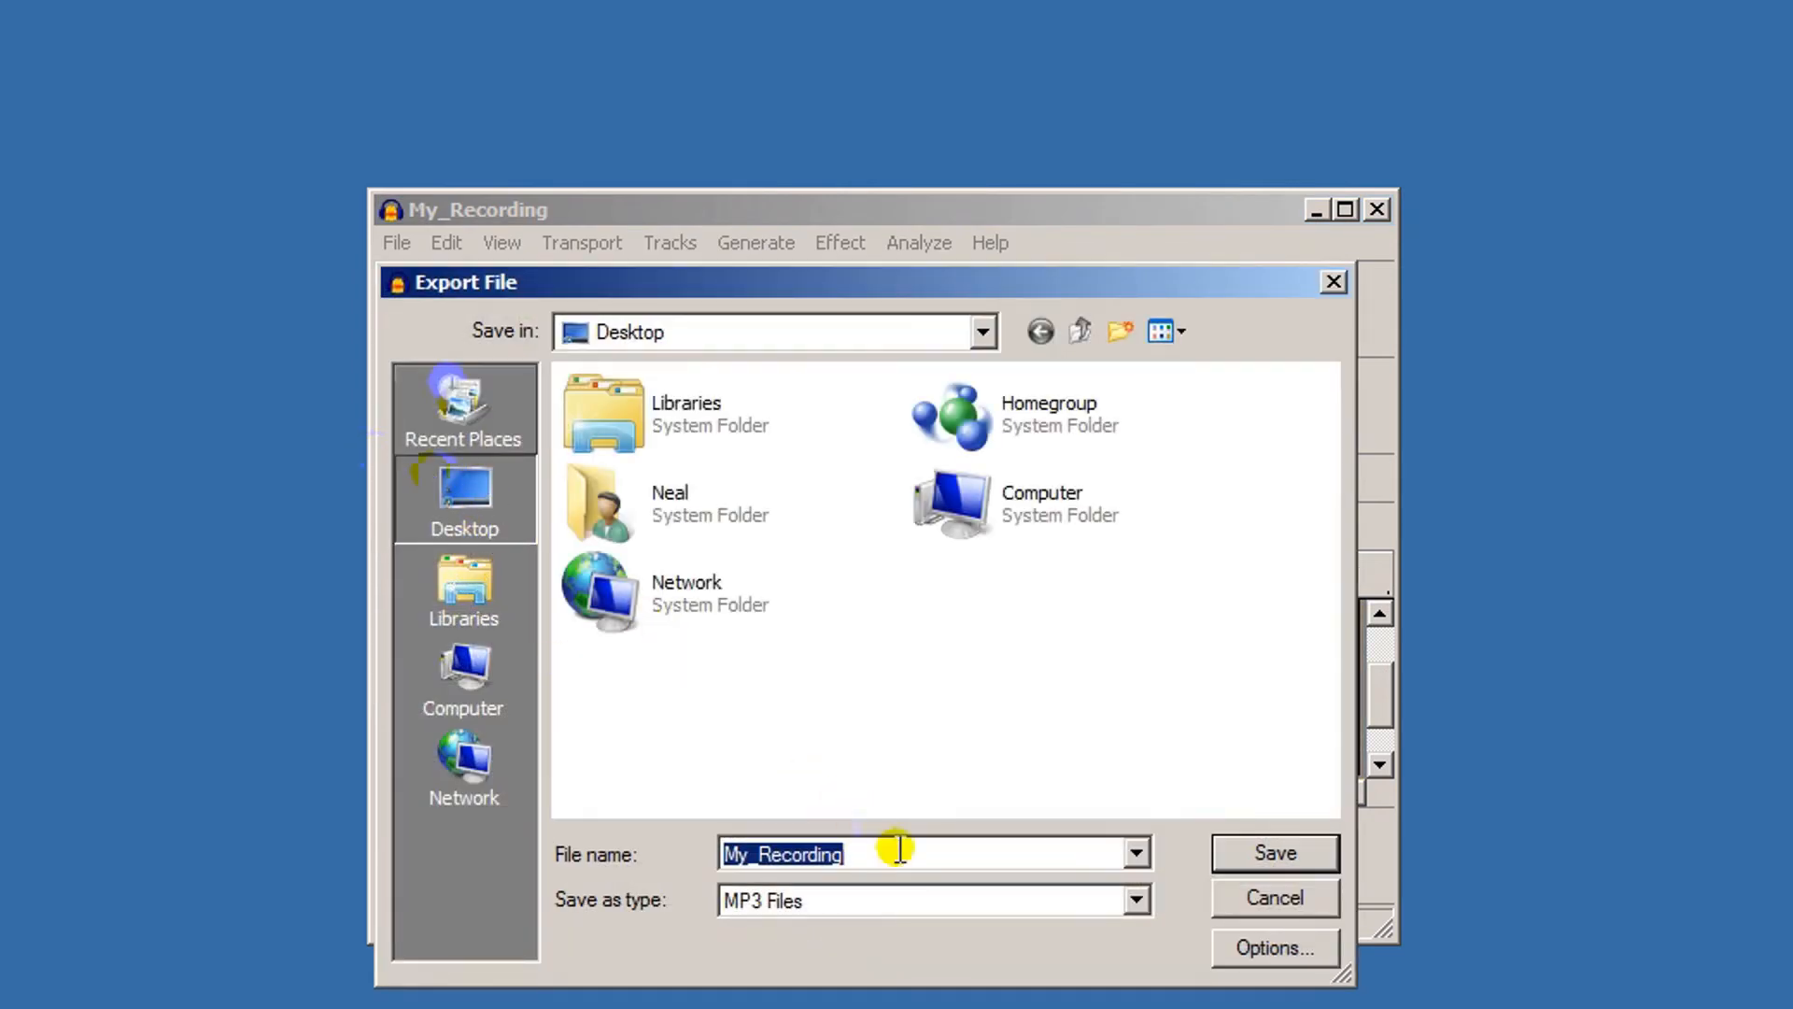
click(1134, 900)
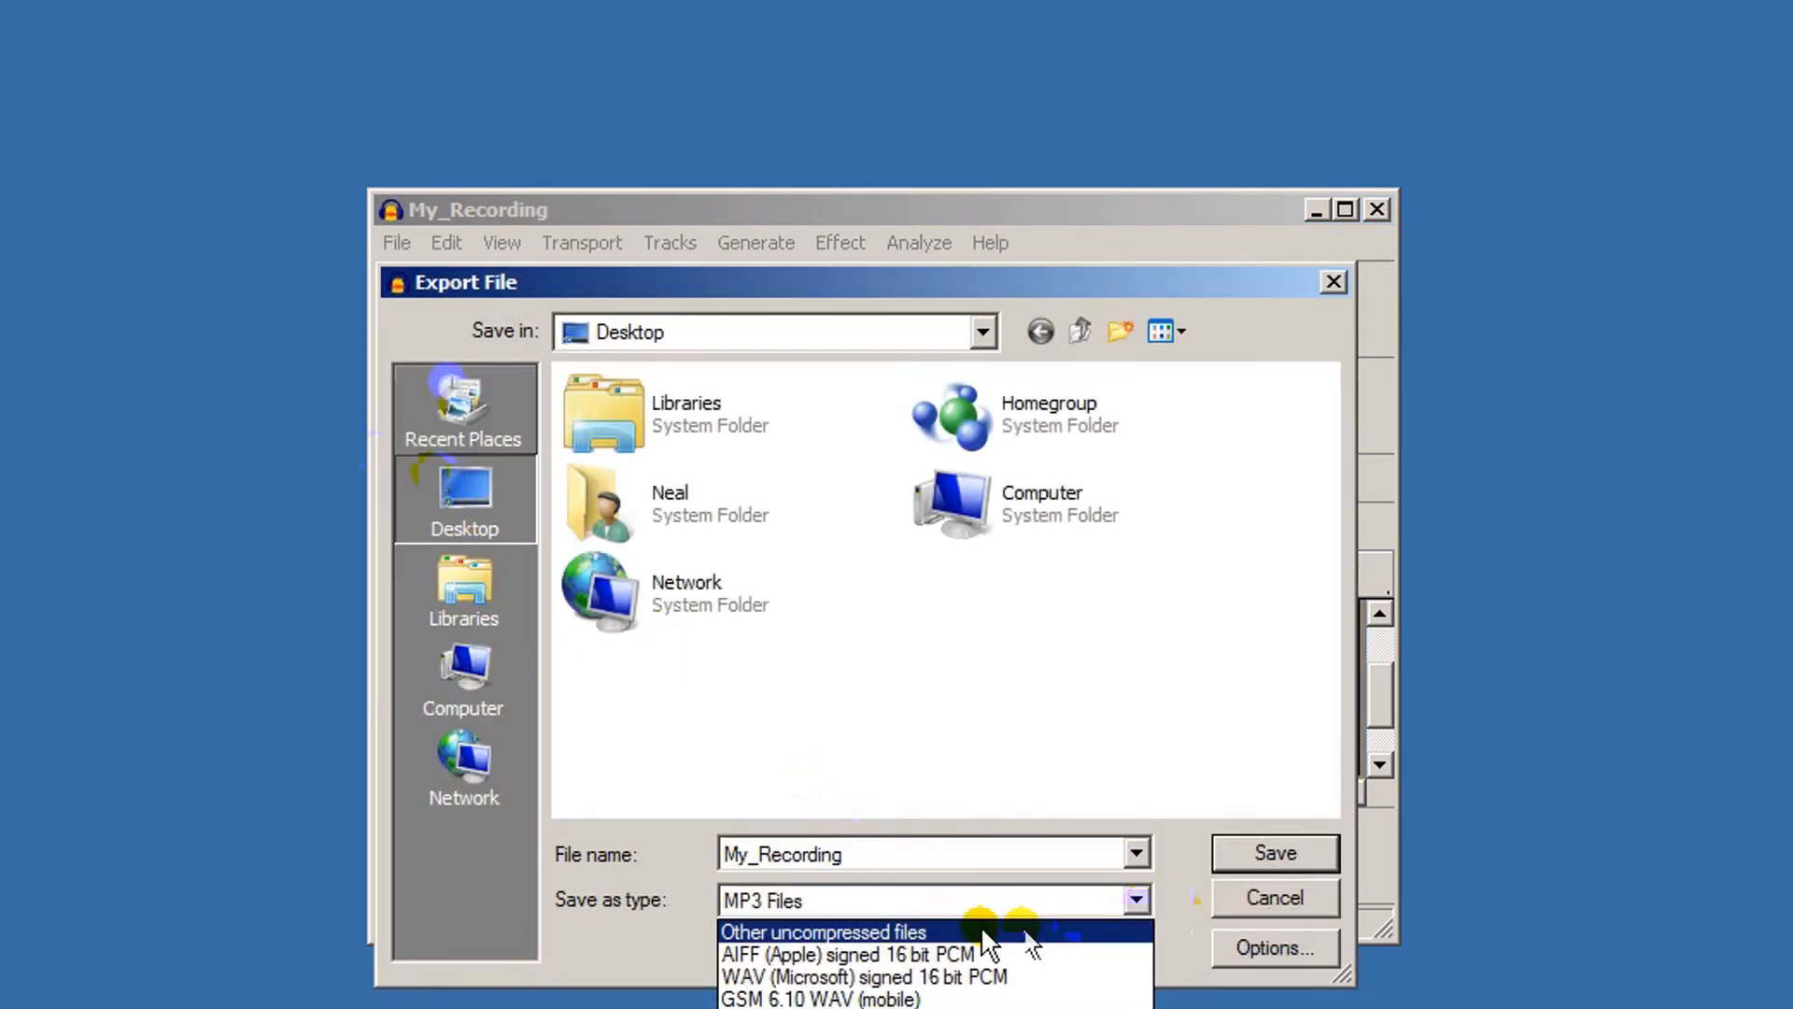
click(926, 901)
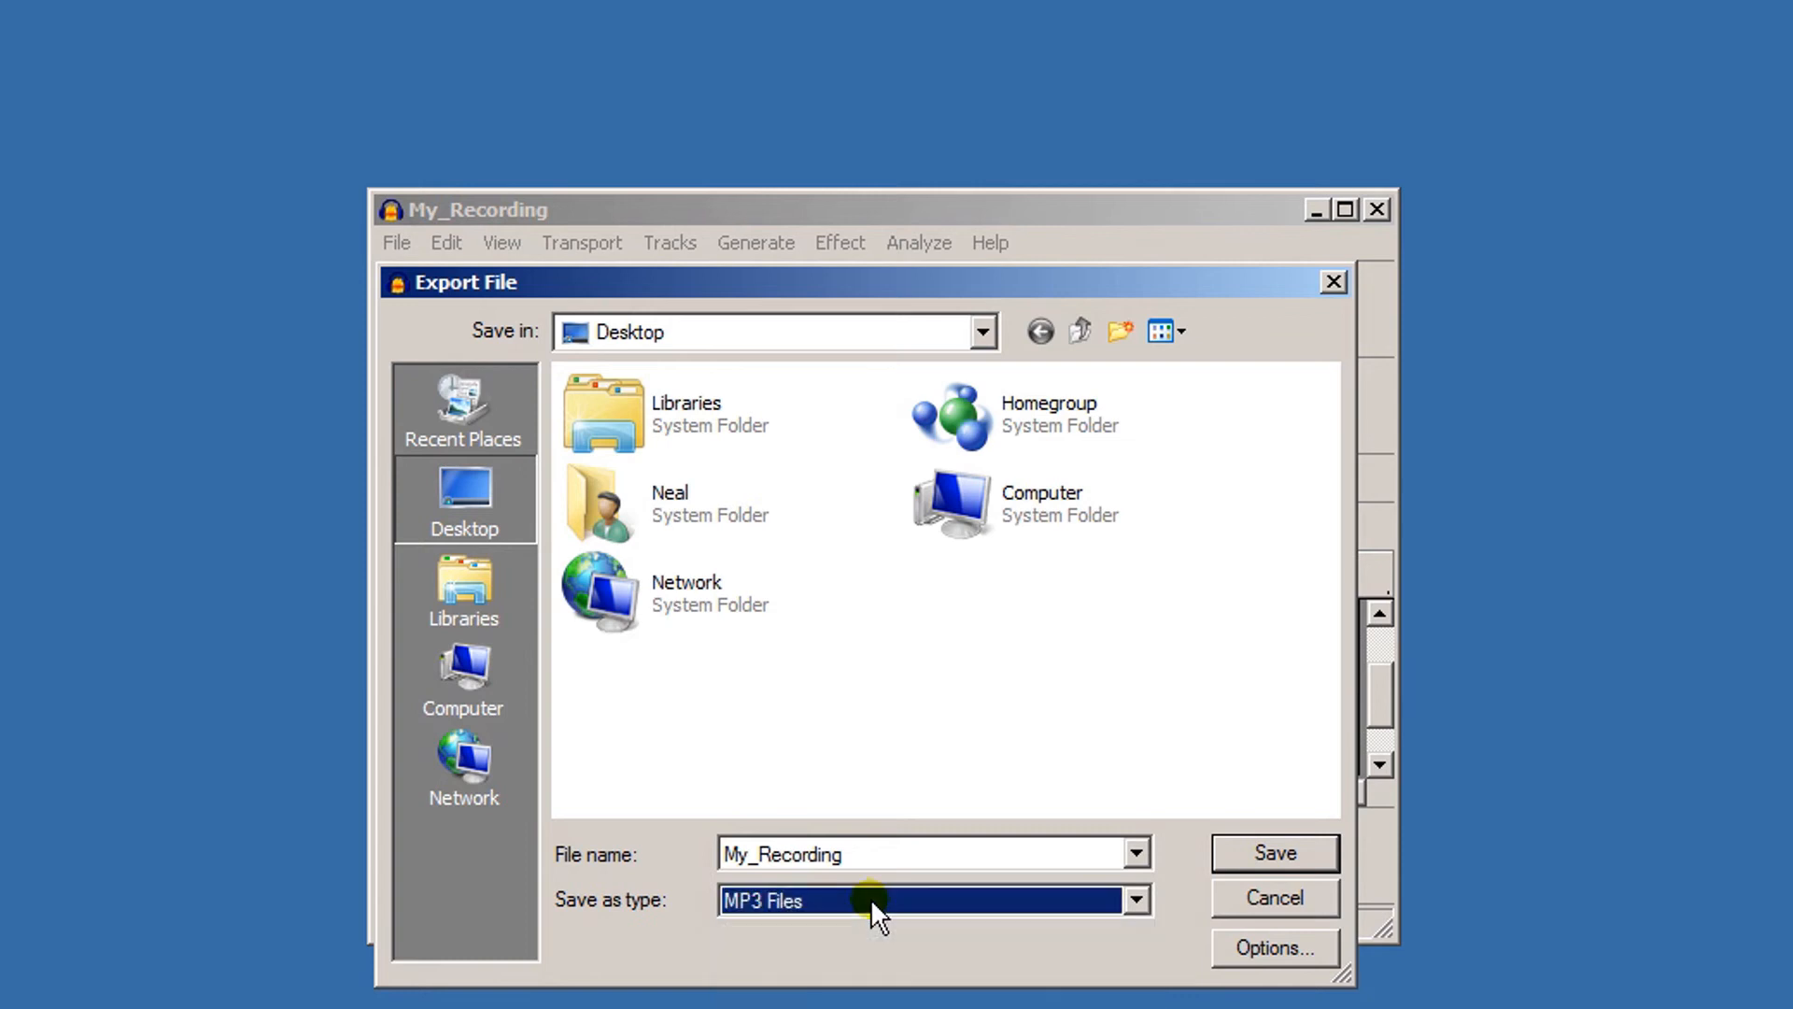
mouse_move(444, 495)
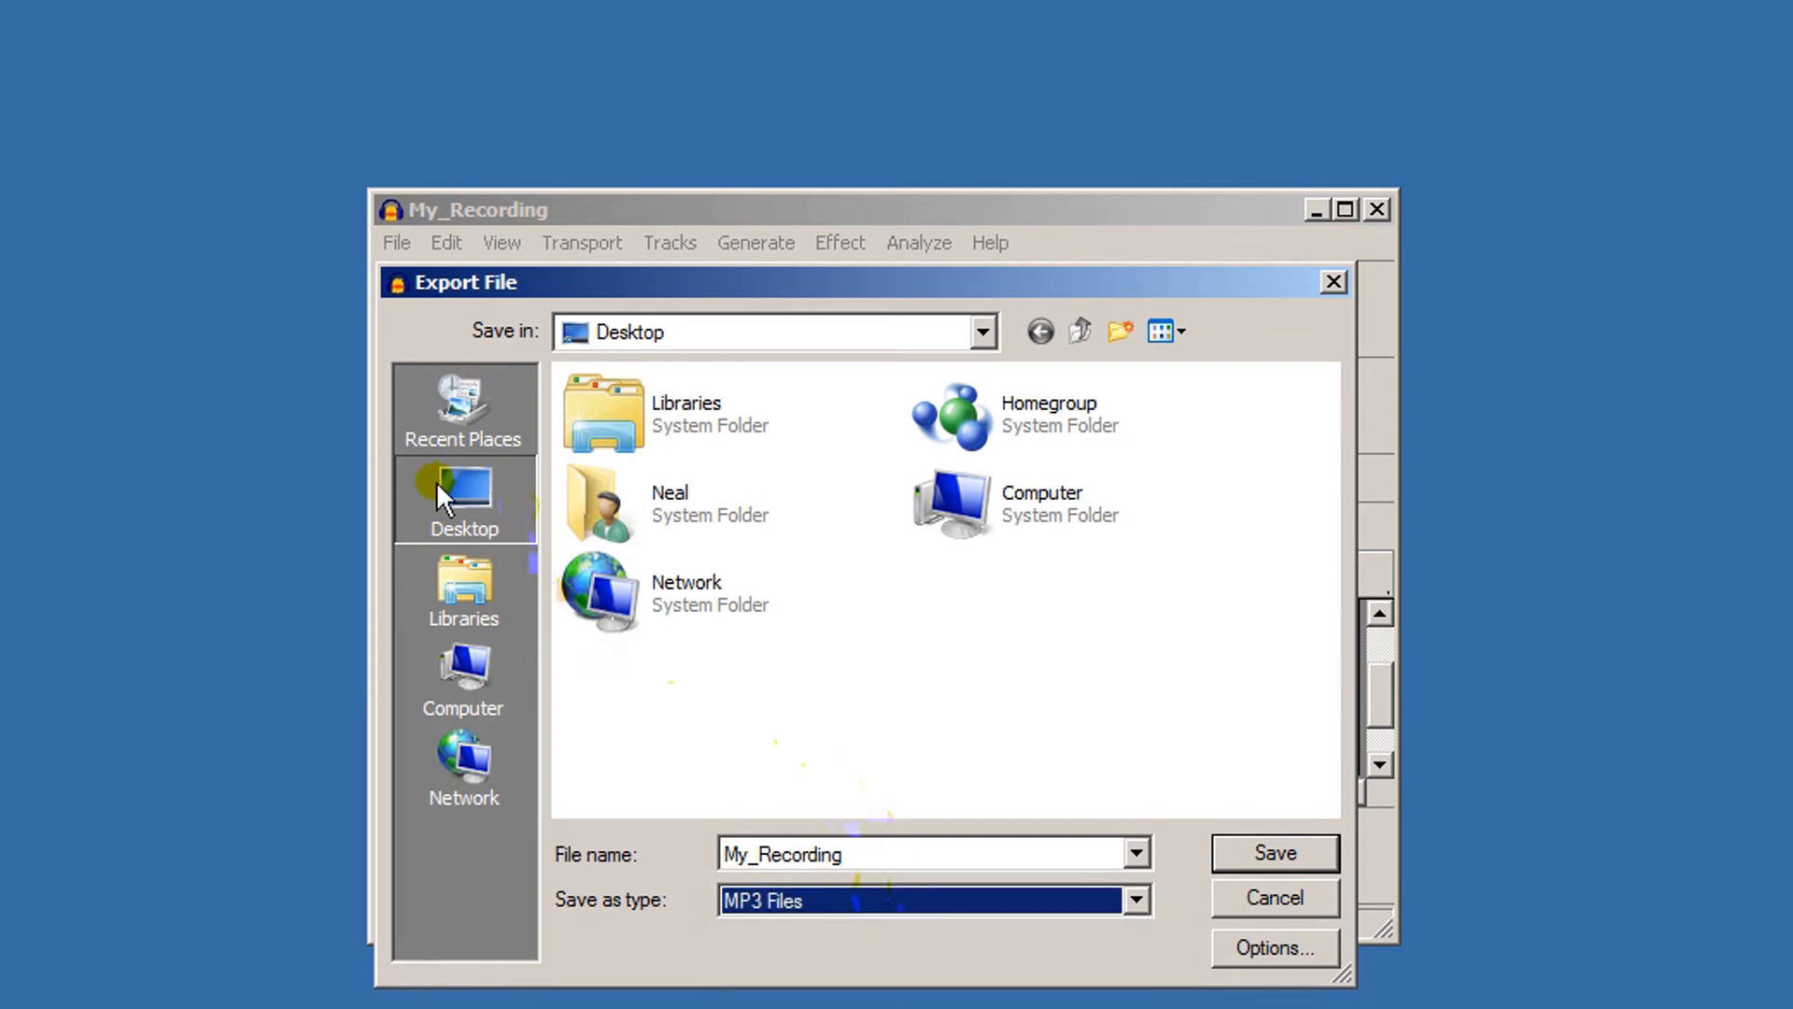
click(1272, 853)
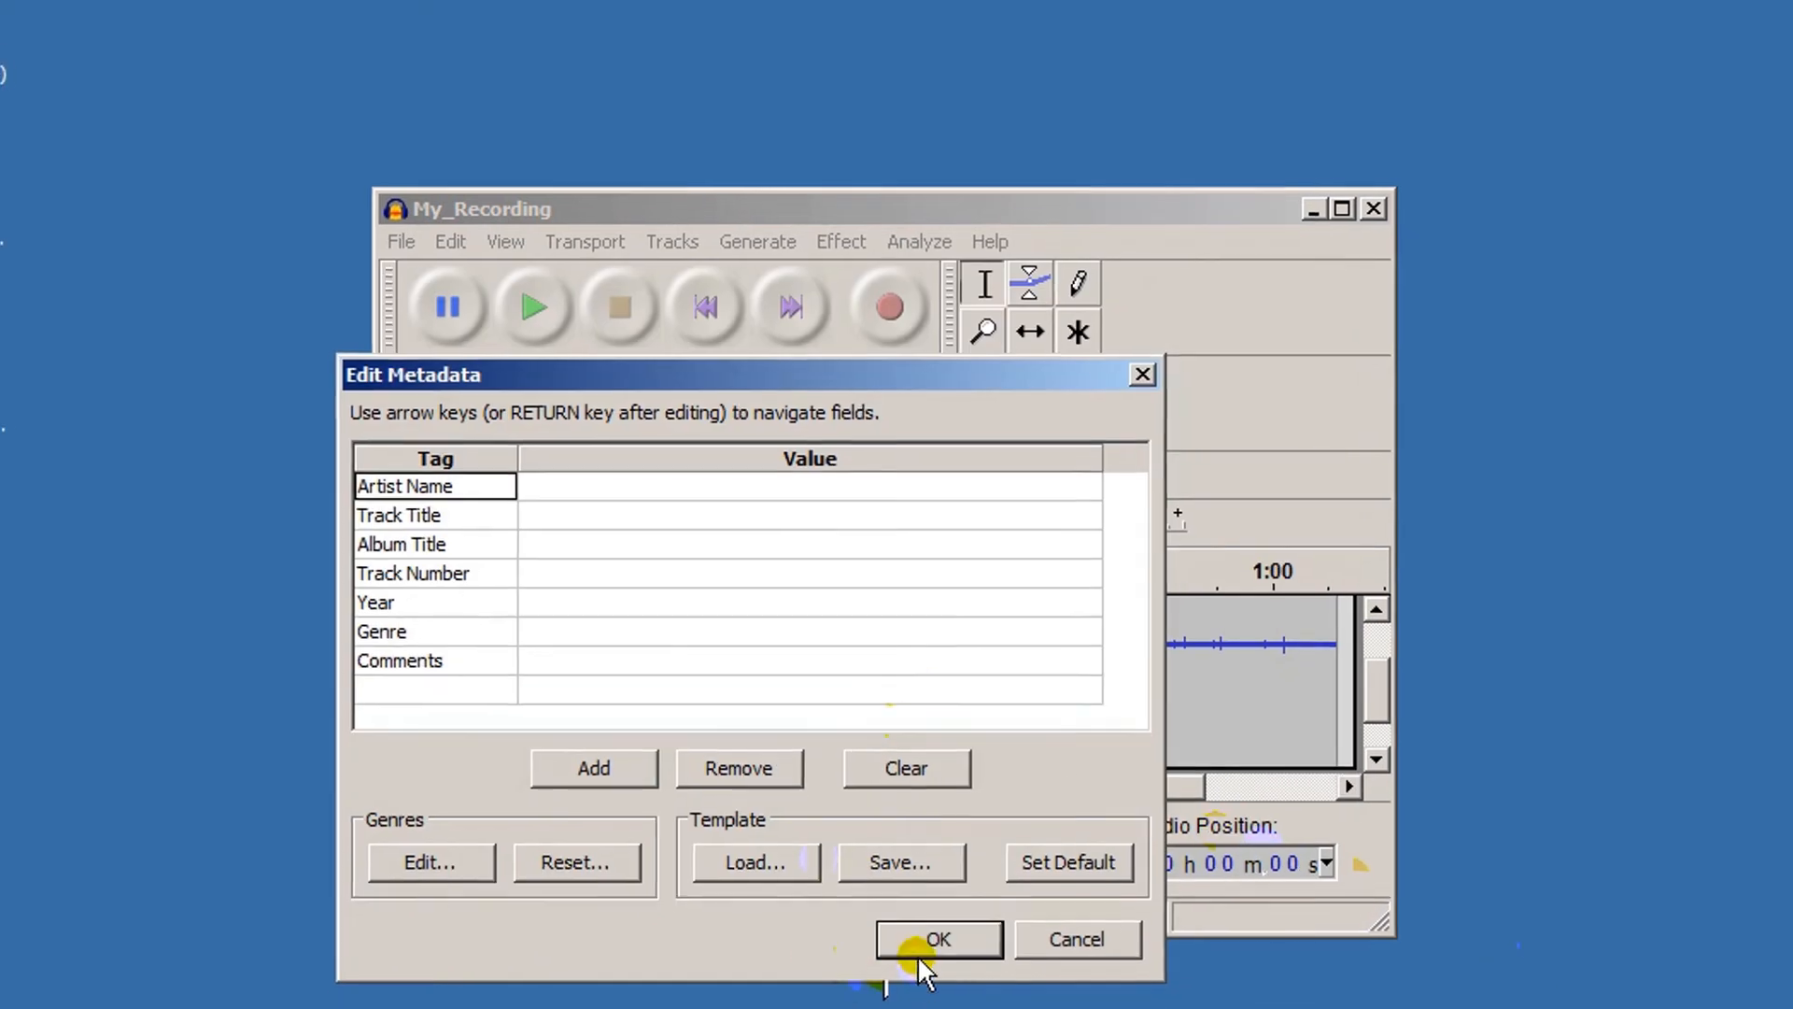
click(936, 938)
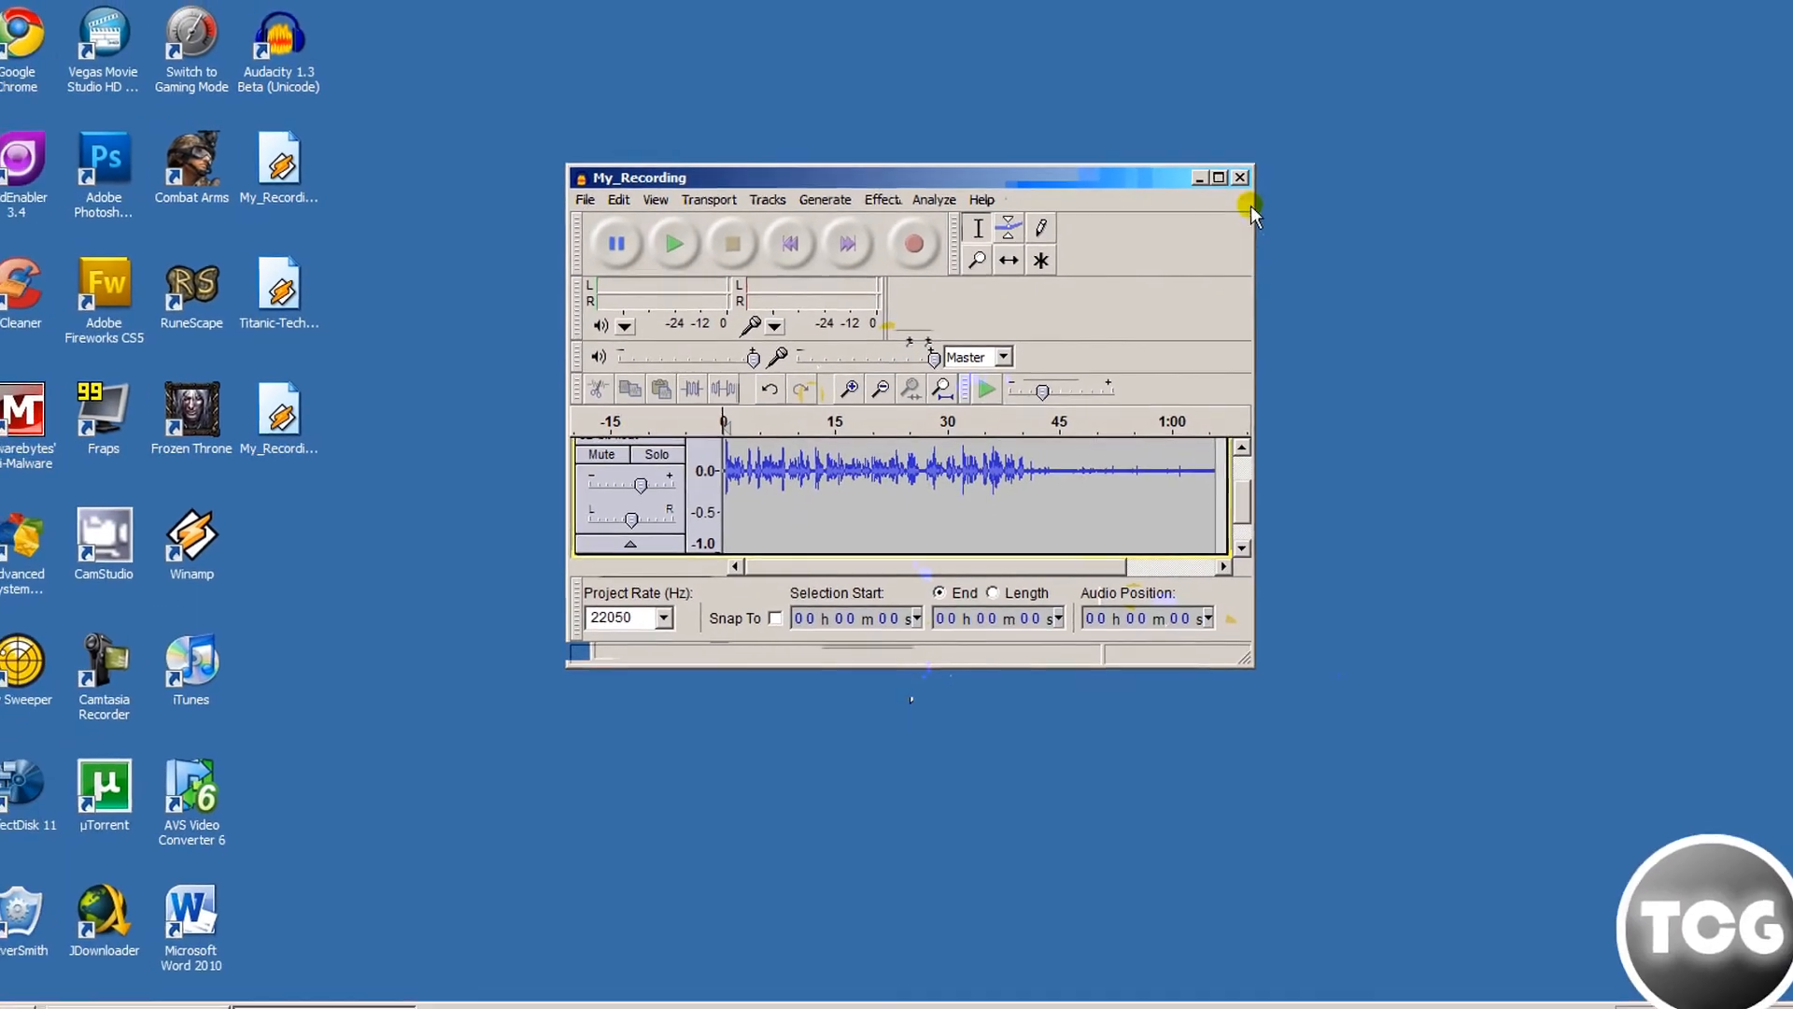
Close Audacity, leaving My_Recording.caf and the exported My_Recording file on the desktop
click(1199, 175)
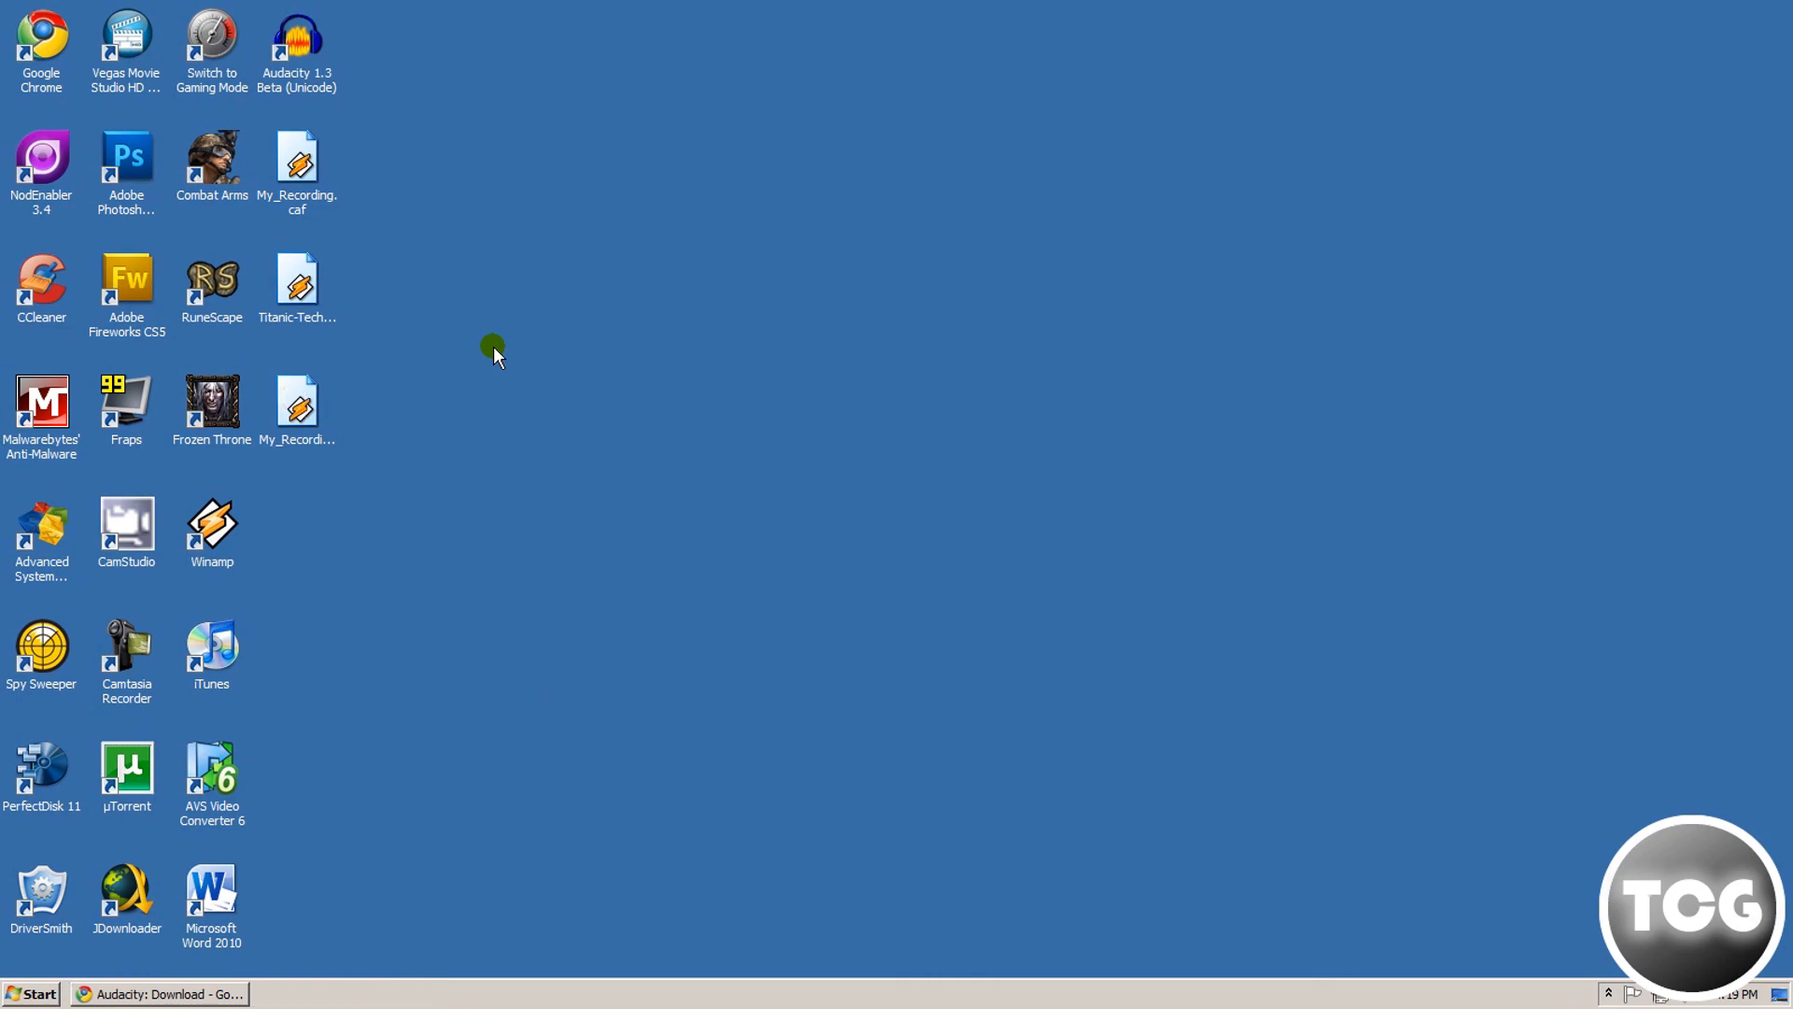
mouse_move(487, 426)
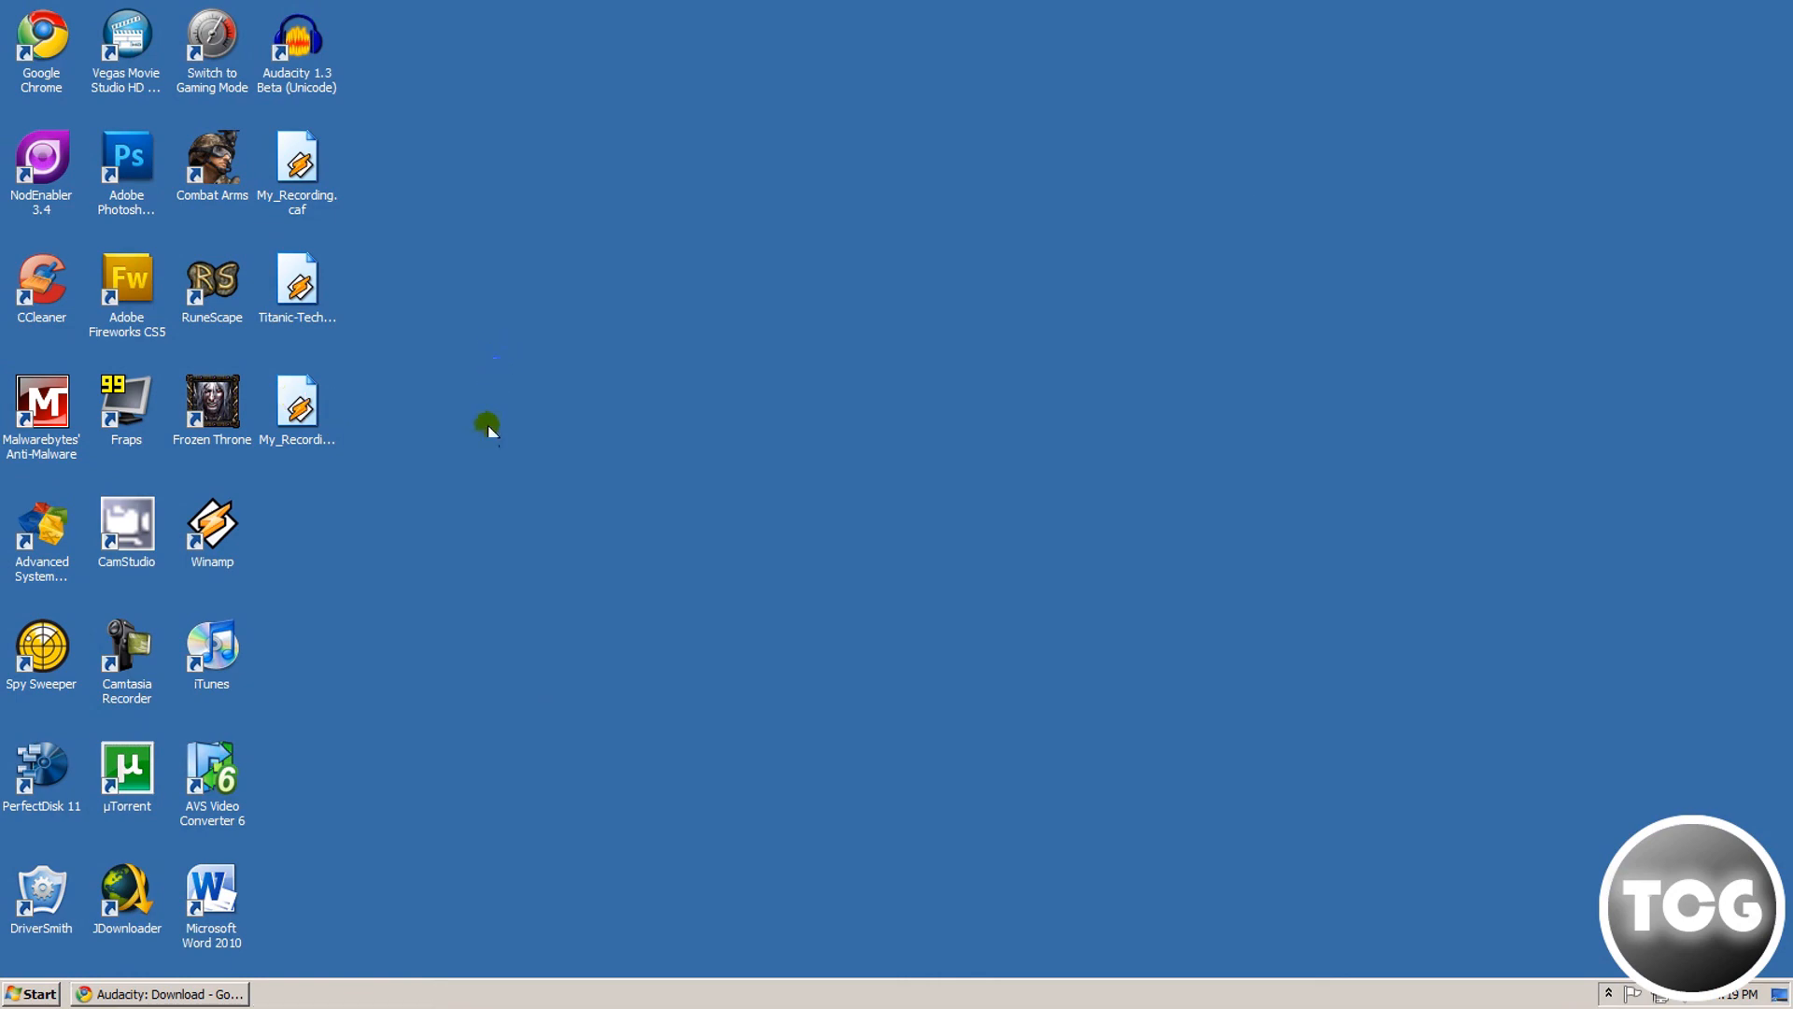